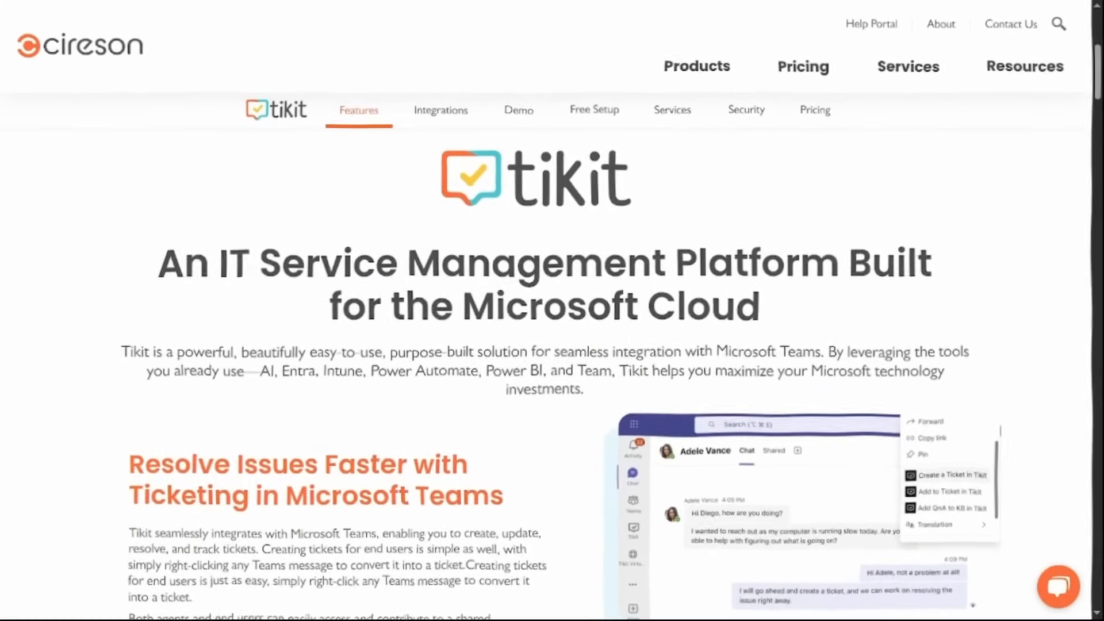
Step: Scroll through the Copilot chat page and start a new chat from the left pane
scroll(down, 3)
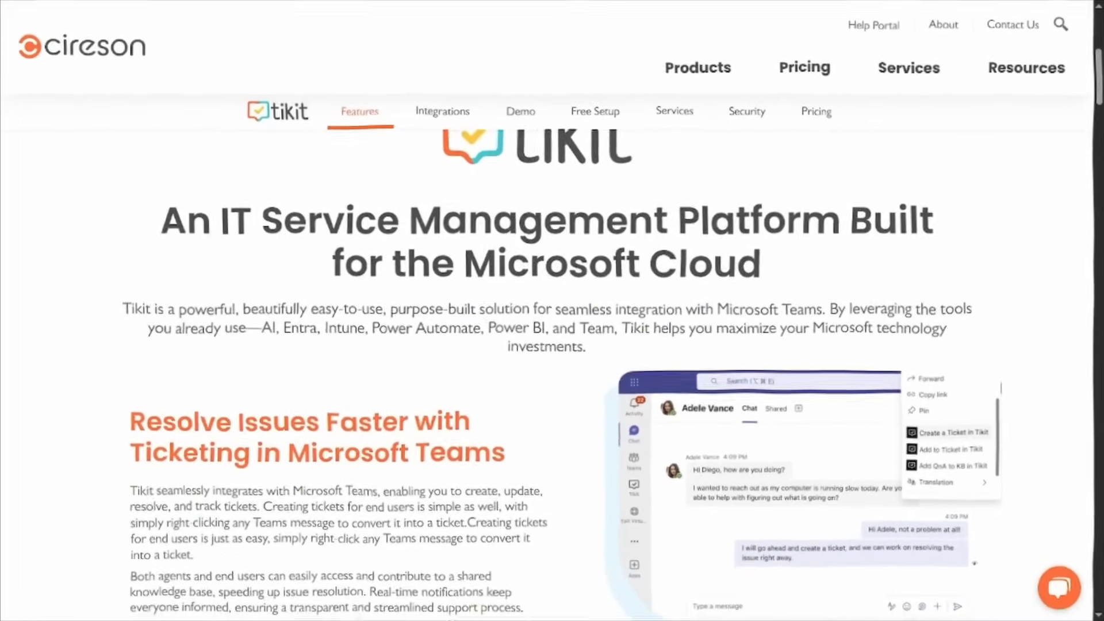
scroll(down, 3)
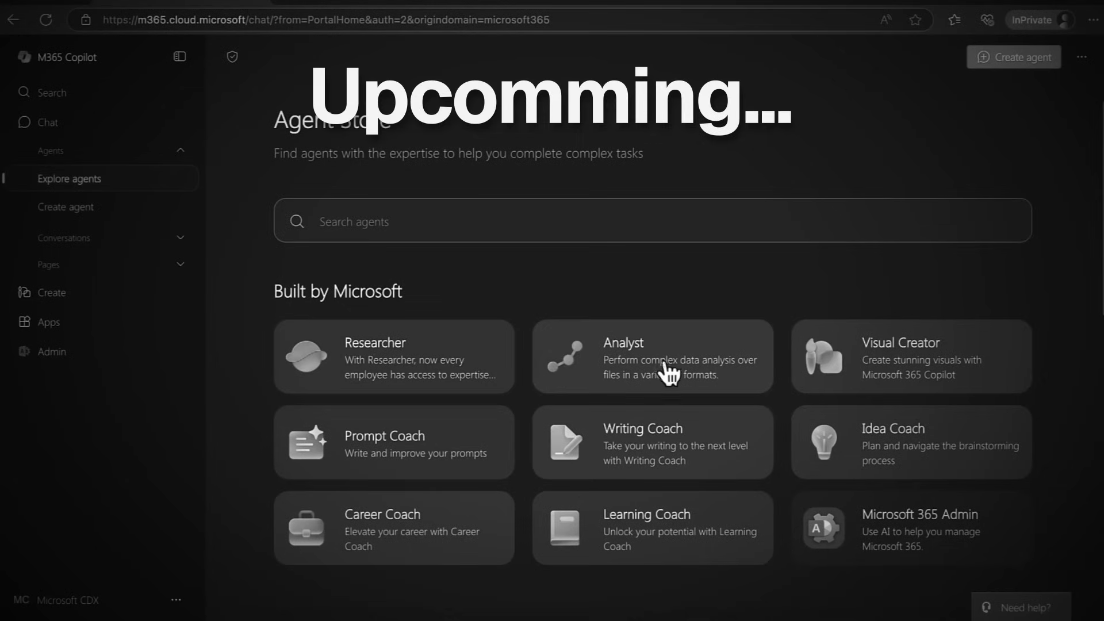
scroll(down, 3)
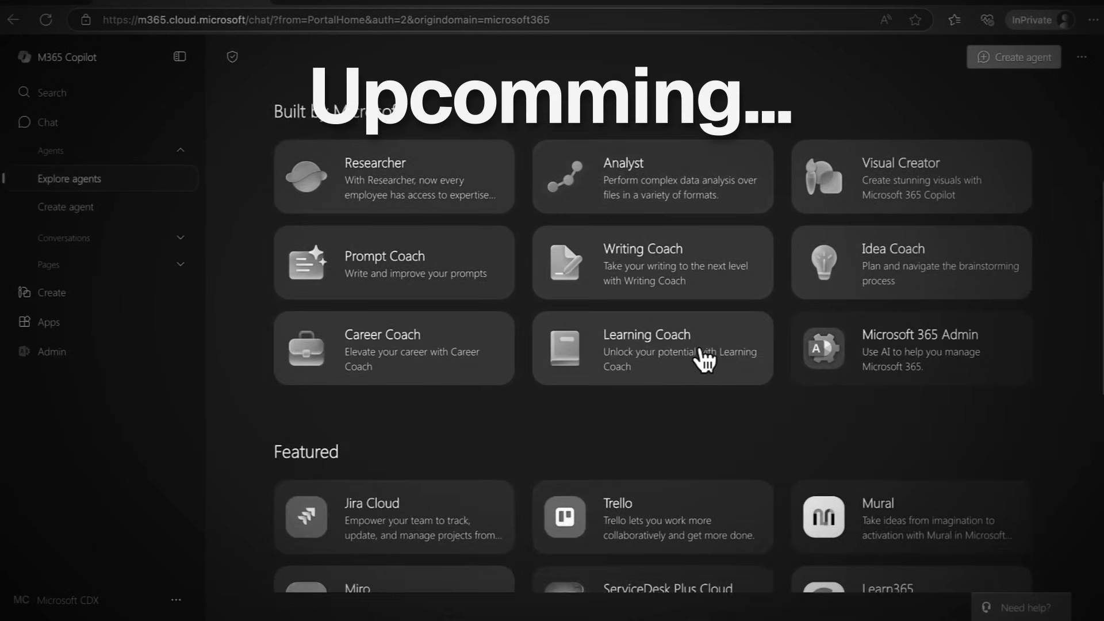
click(48, 123)
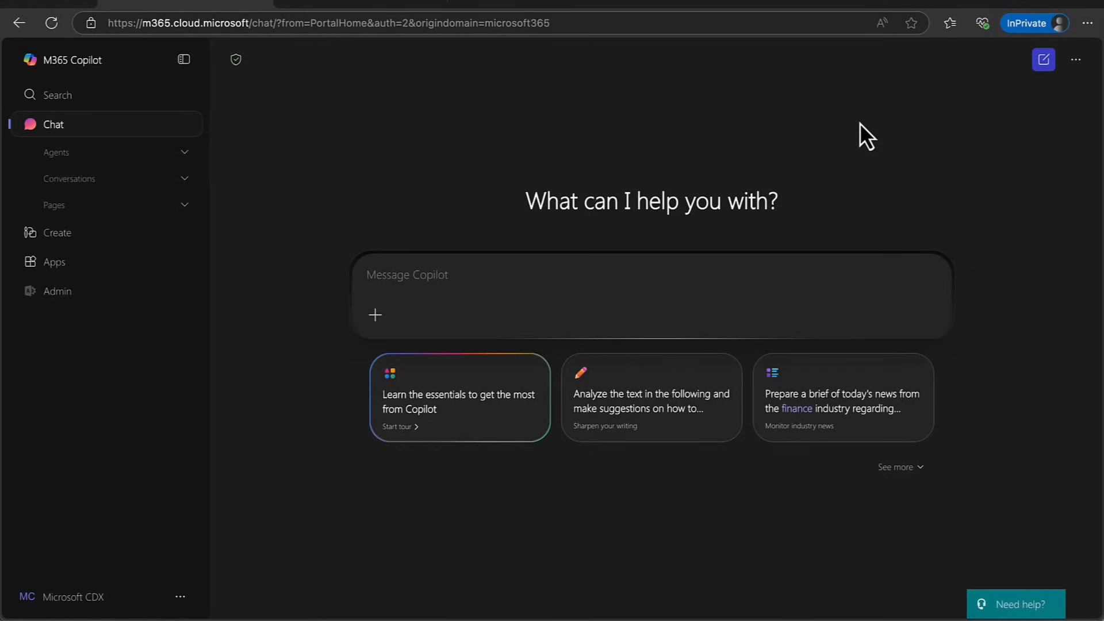
mouse_move(853, 134)
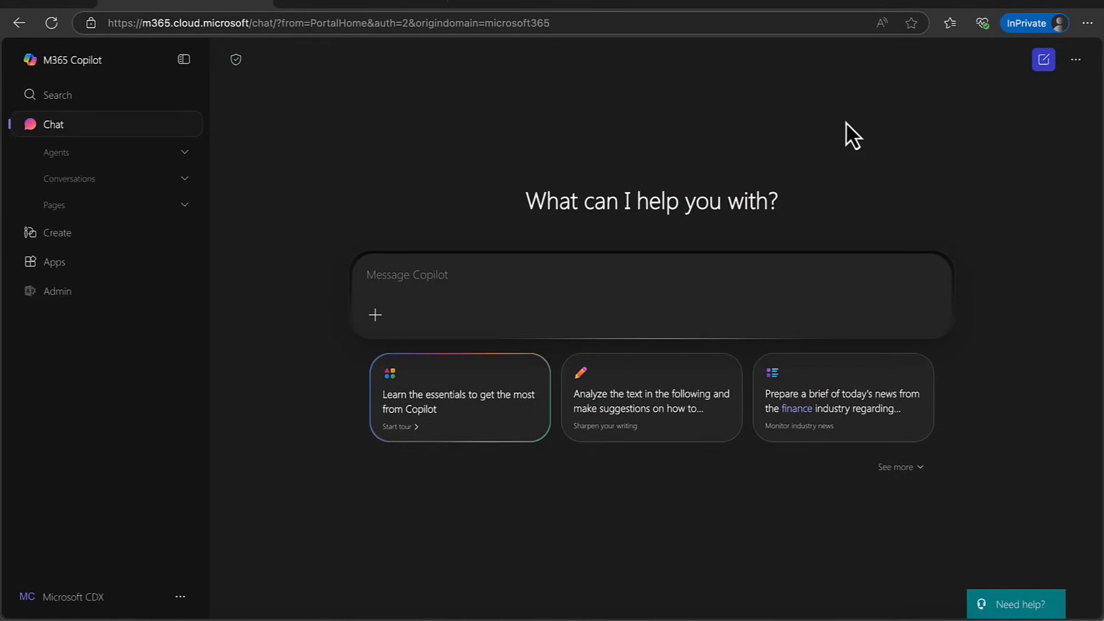
mouse_move(75, 94)
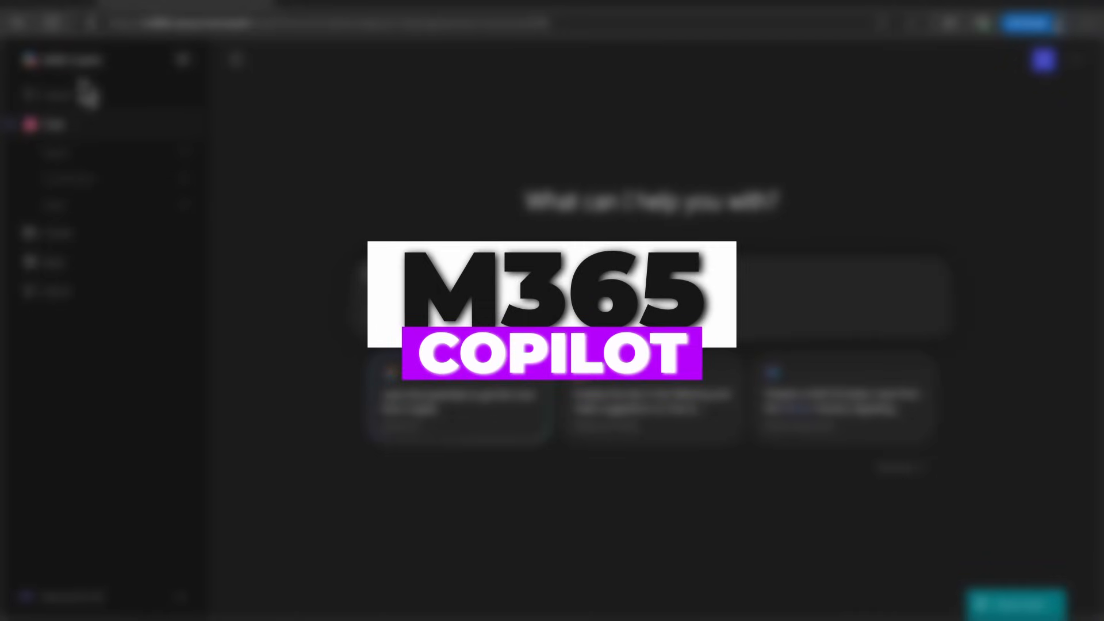
mouse_move(211, 91)
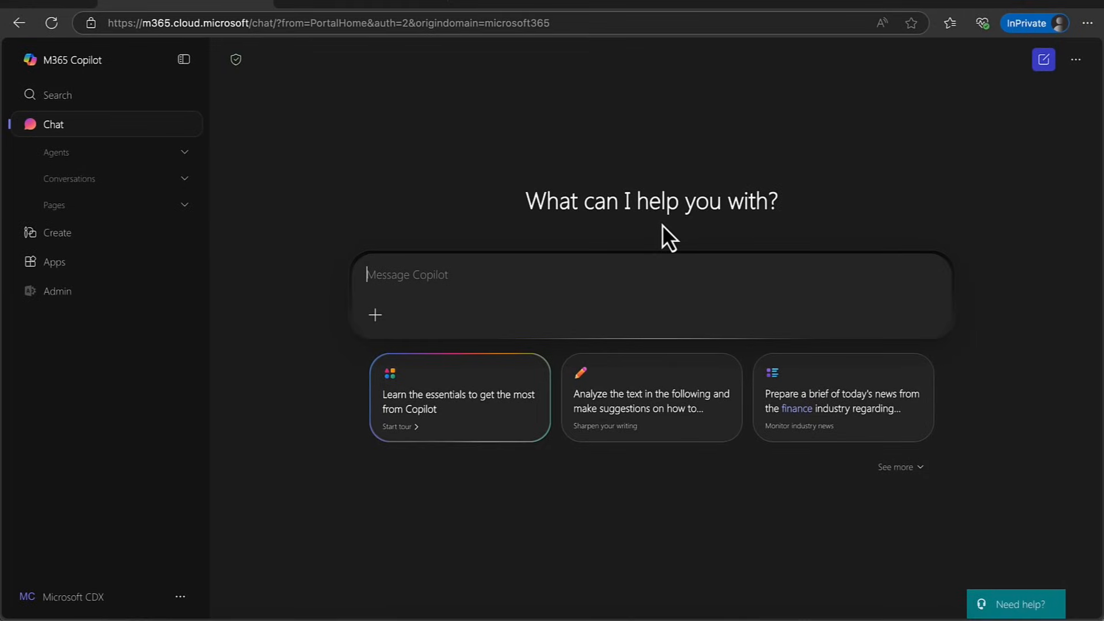
mouse_move(595, 233)
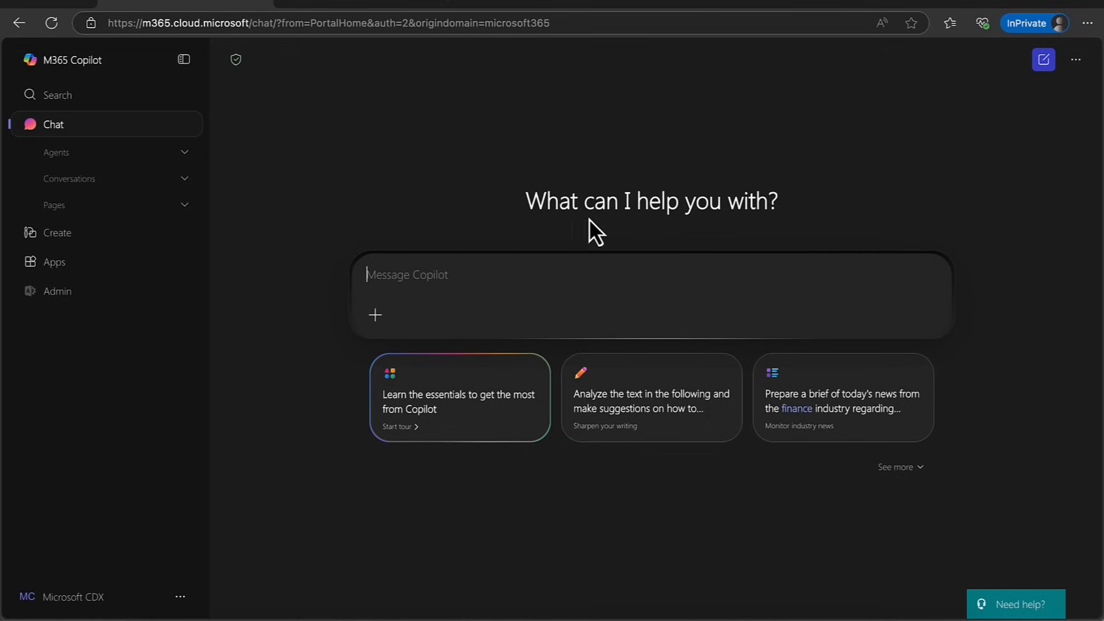
mouse_move(375, 315)
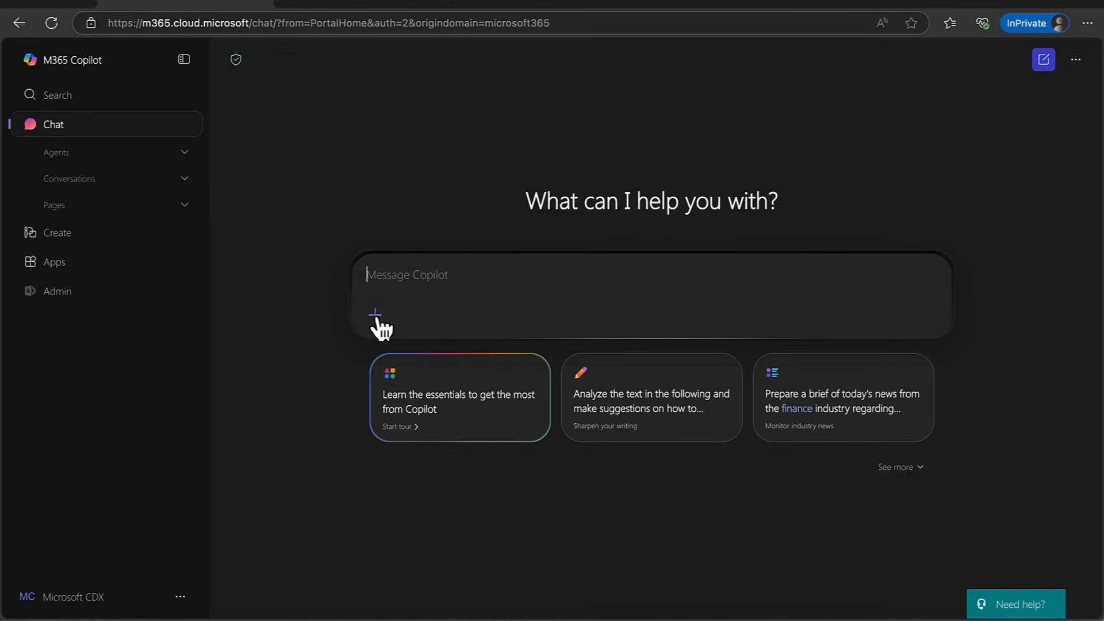
click(374, 314)
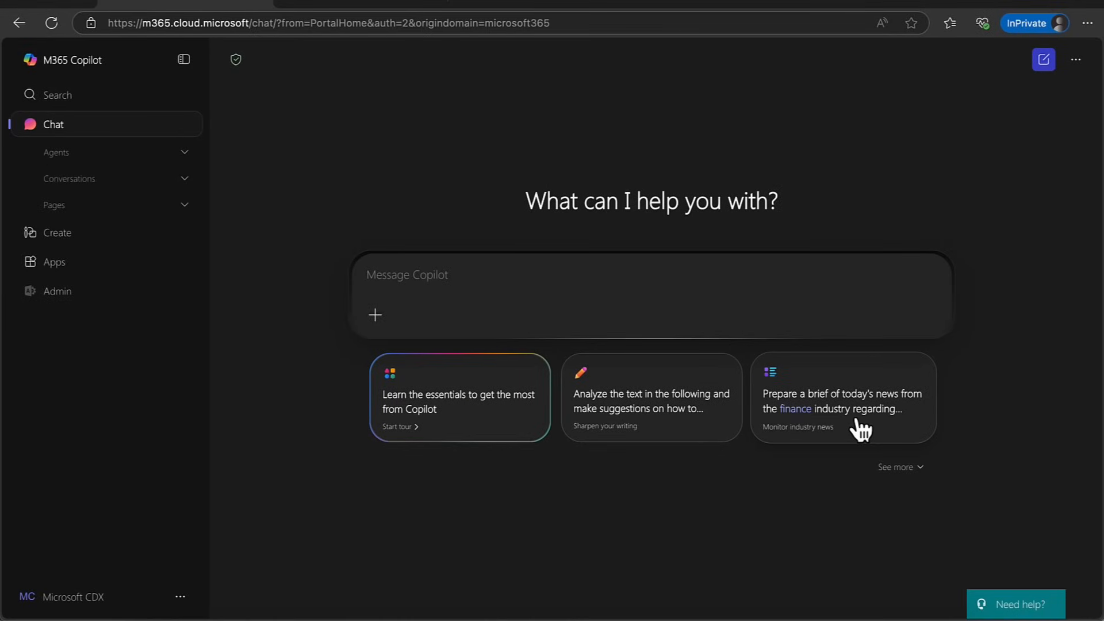
Step: Expand the extra suggested prompts, then collapse them again
click(900, 467)
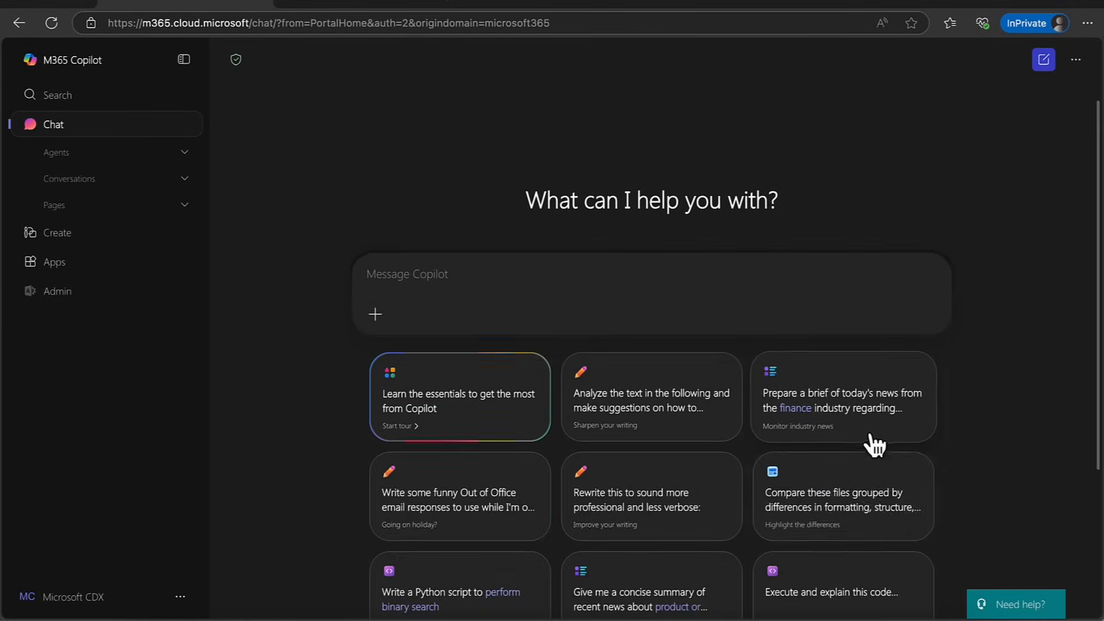
click(898, 560)
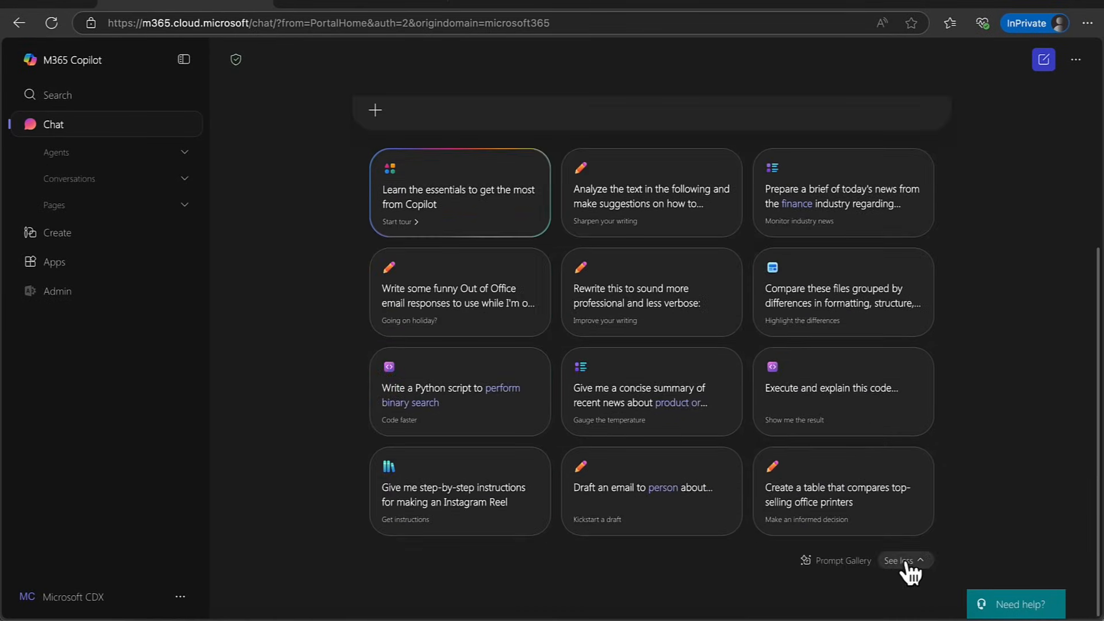
click(899, 559)
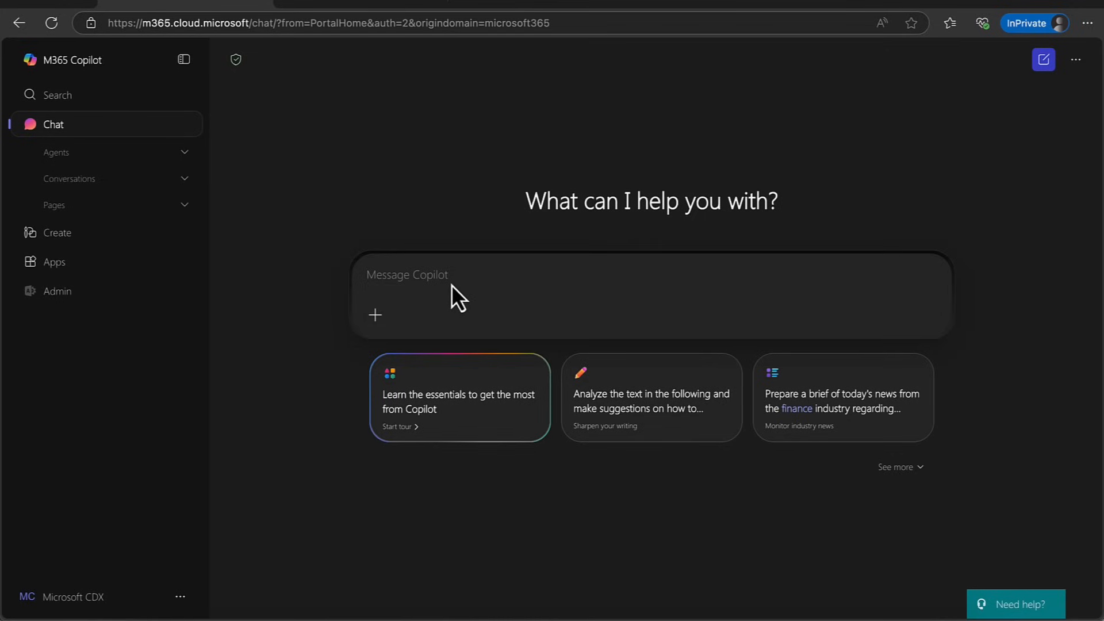
mouse_move(419, 281)
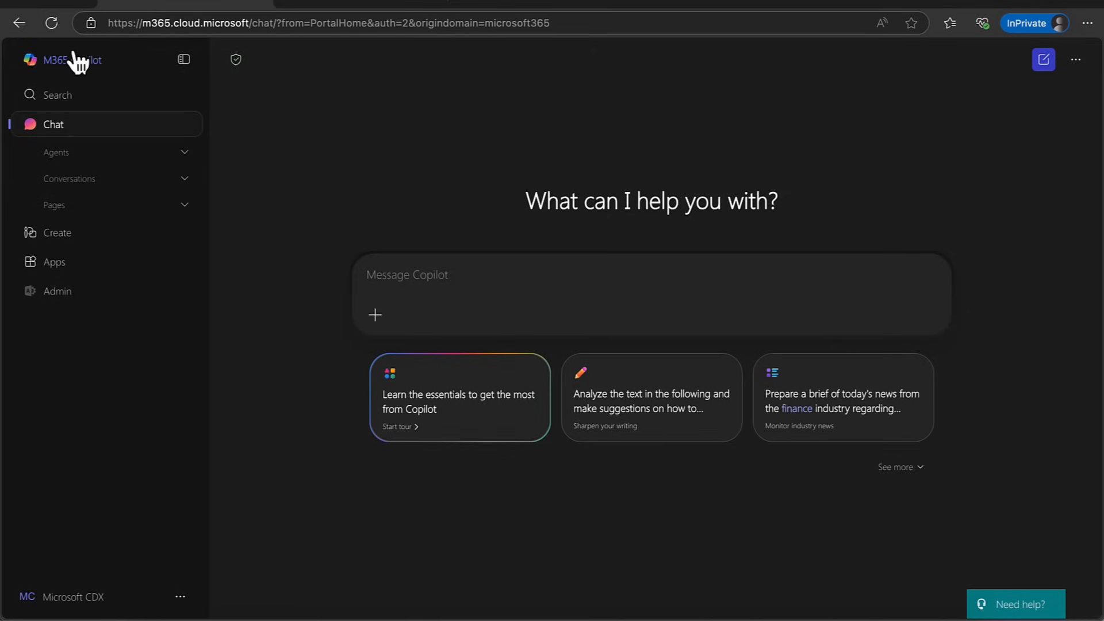
mouse_move(236, 59)
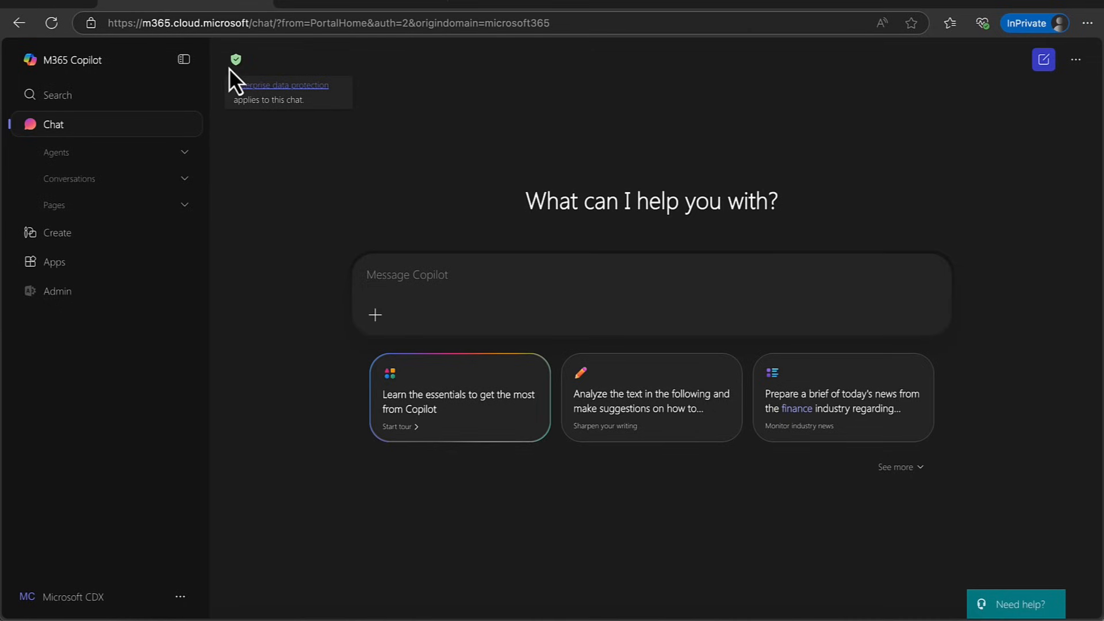
mouse_move(243, 77)
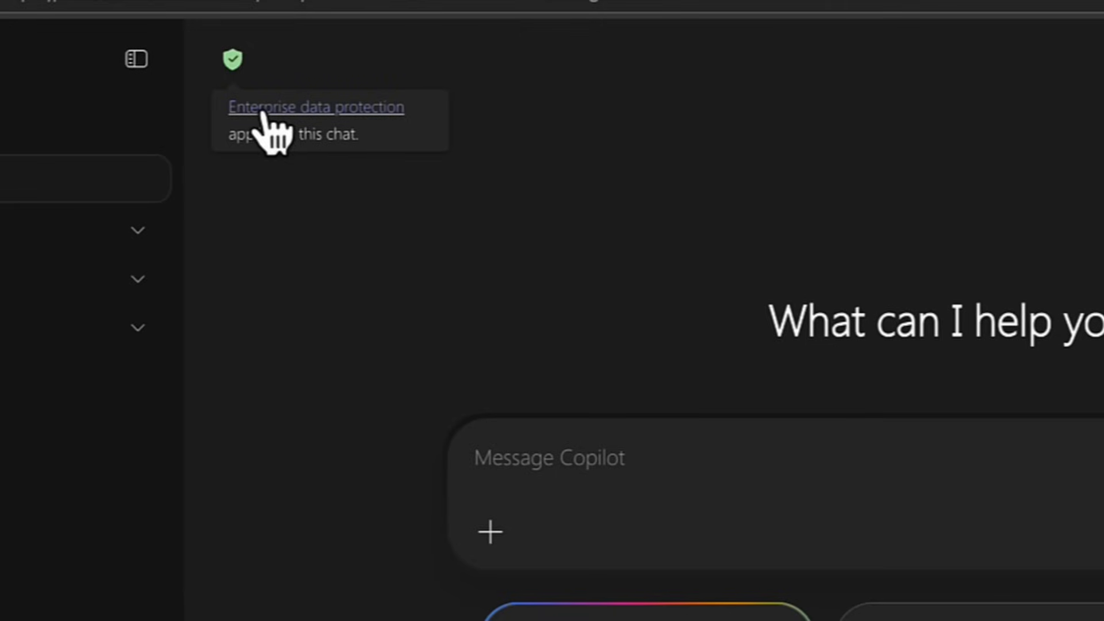
mouse_move(345, 204)
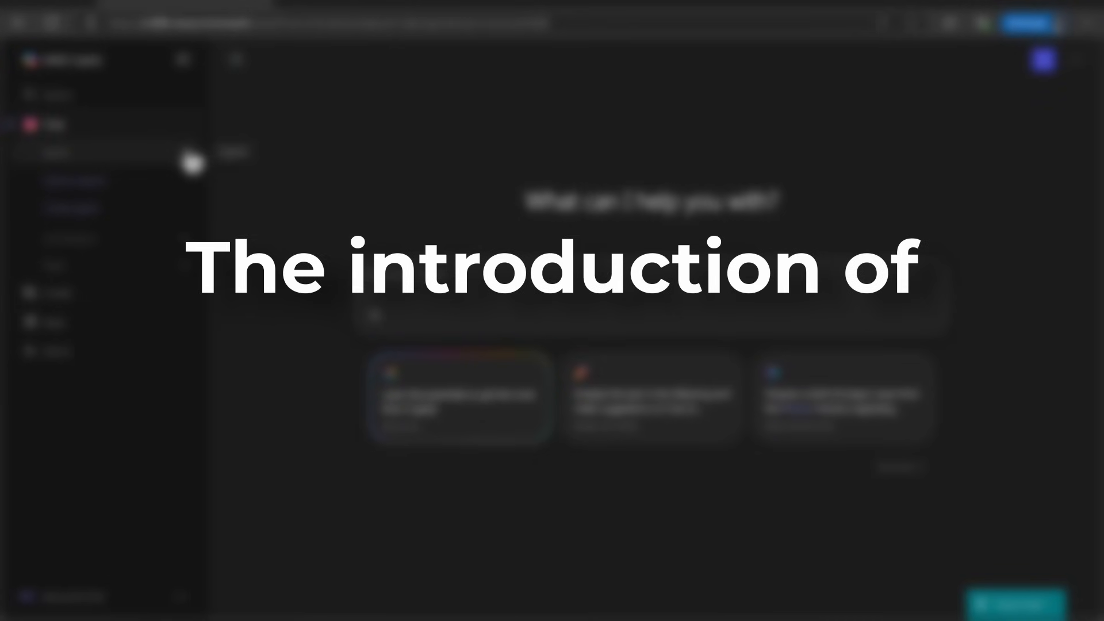
Step: Open the Agent Store and scroll down to the Featured agents (Jira Cloud, Trello, Mural)
click(75, 179)
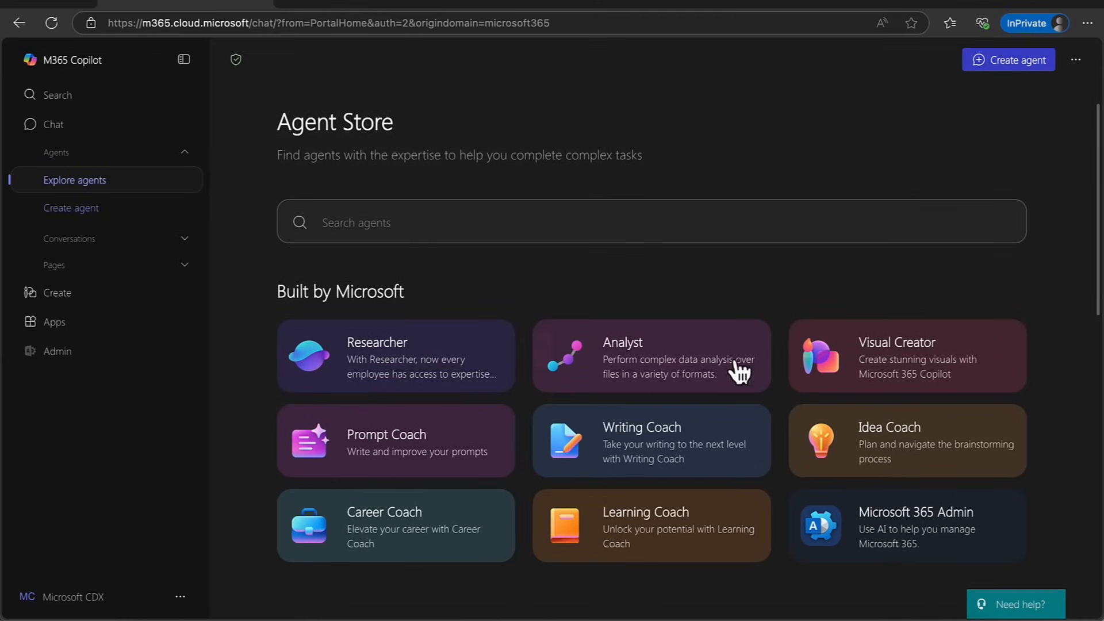
scroll(down, 3)
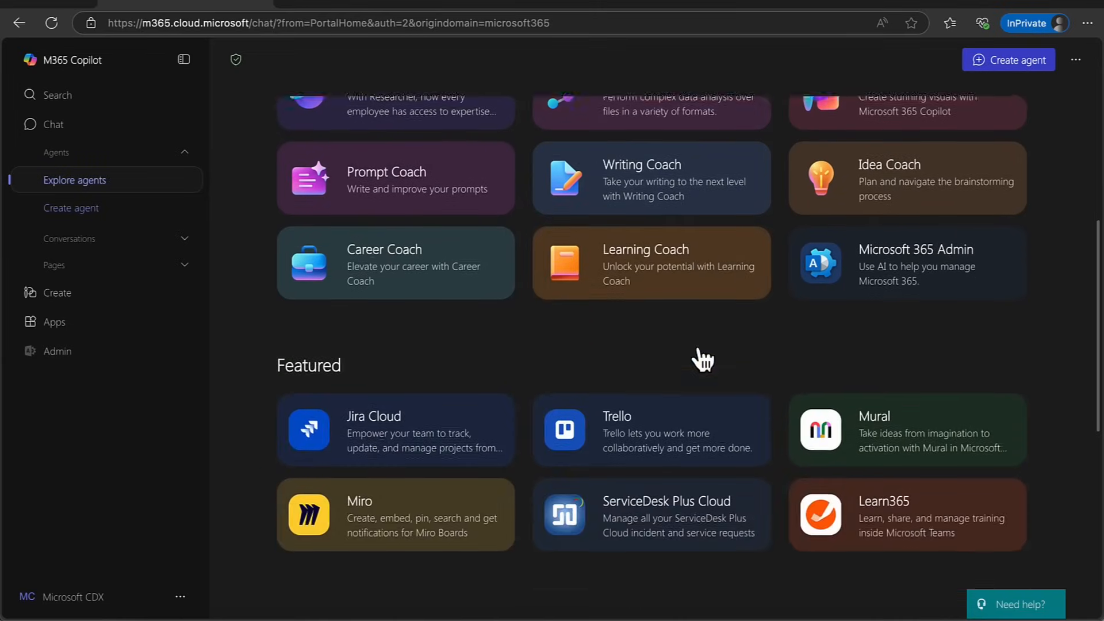
scroll(up, 3)
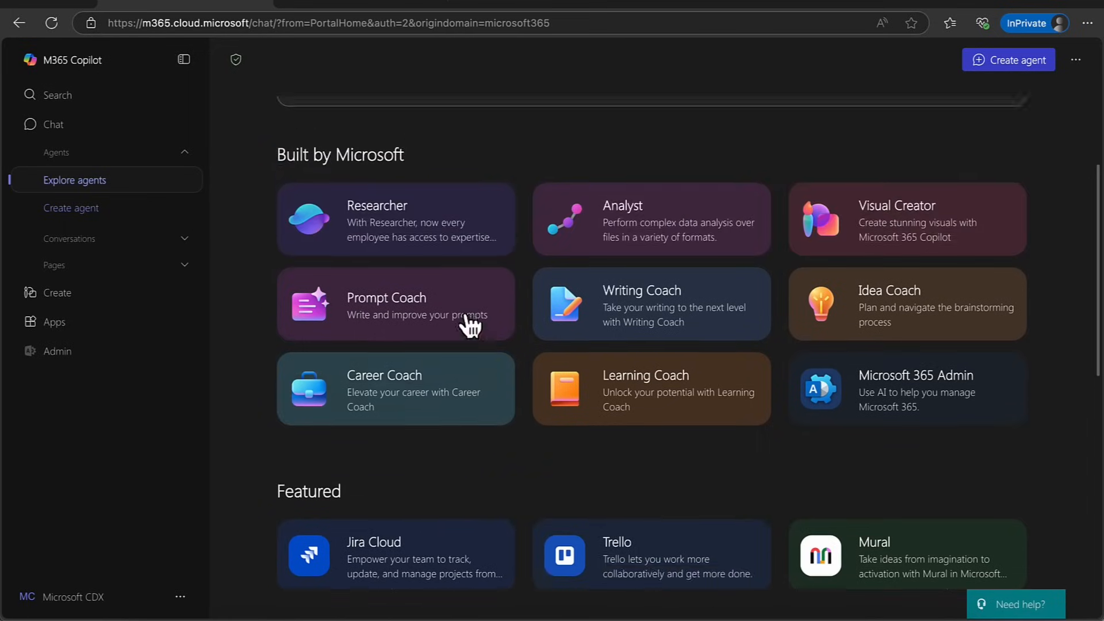
scroll(down, 3)
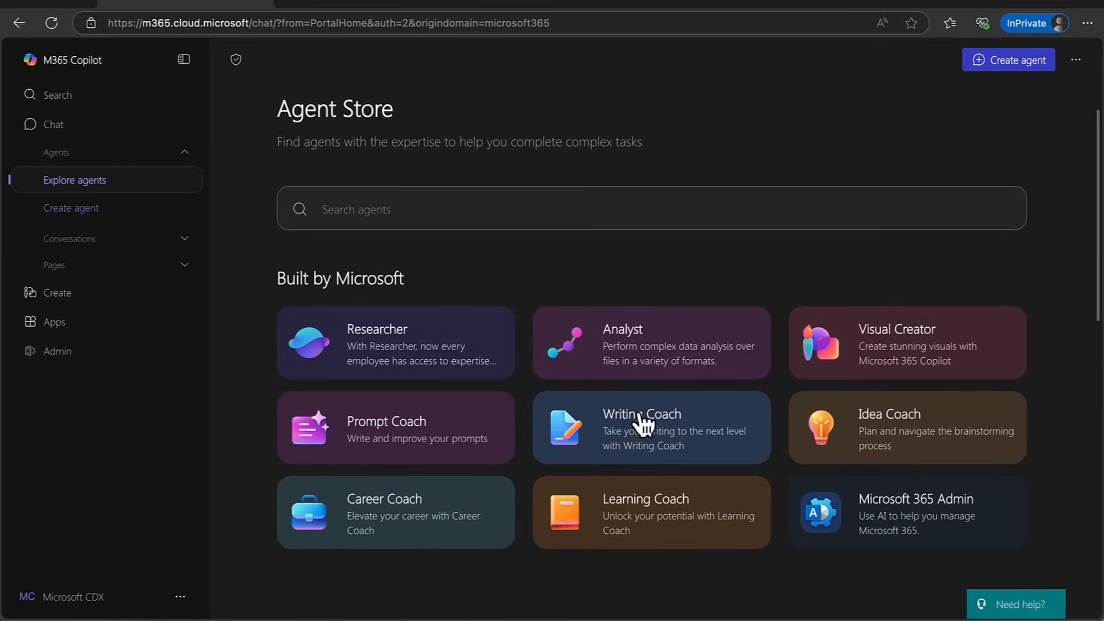
mouse_move(386, 352)
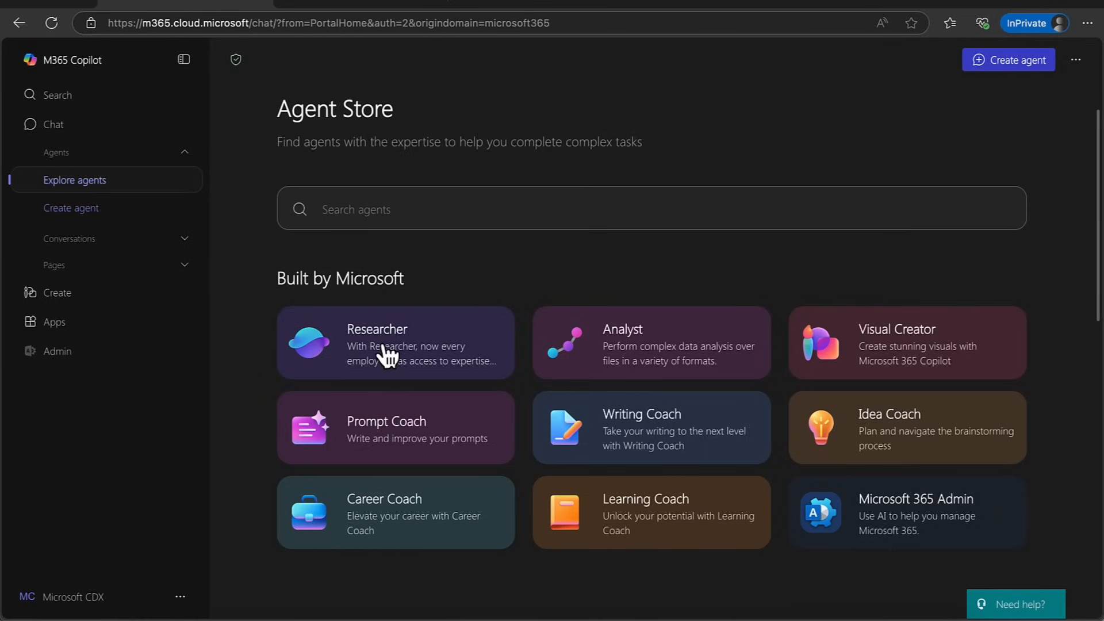
mouse_move(66, 152)
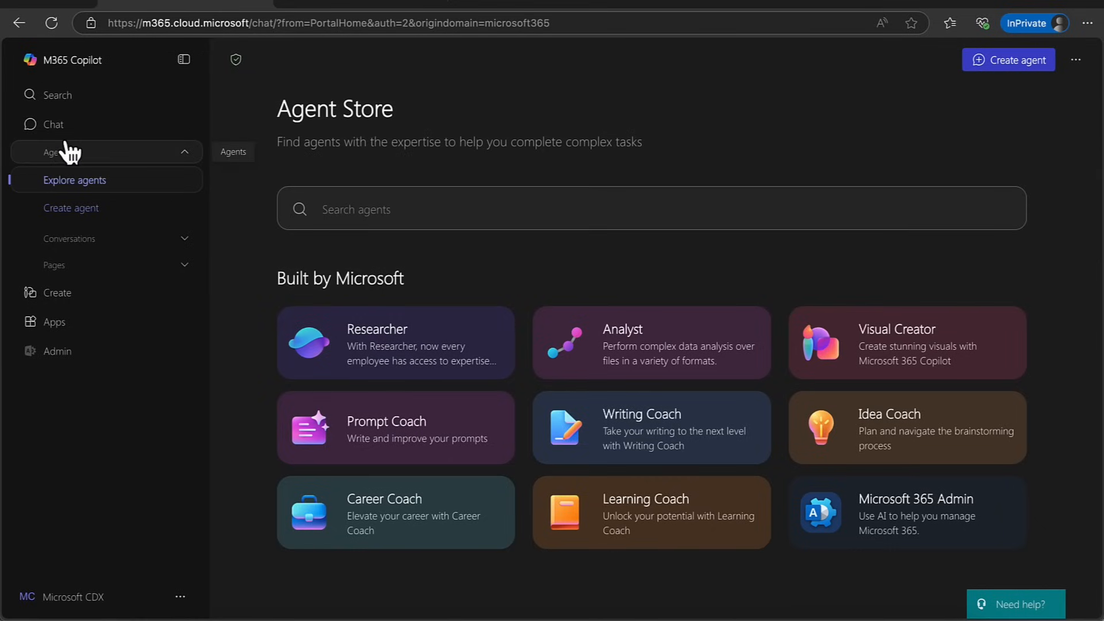
mouse_move(380, 355)
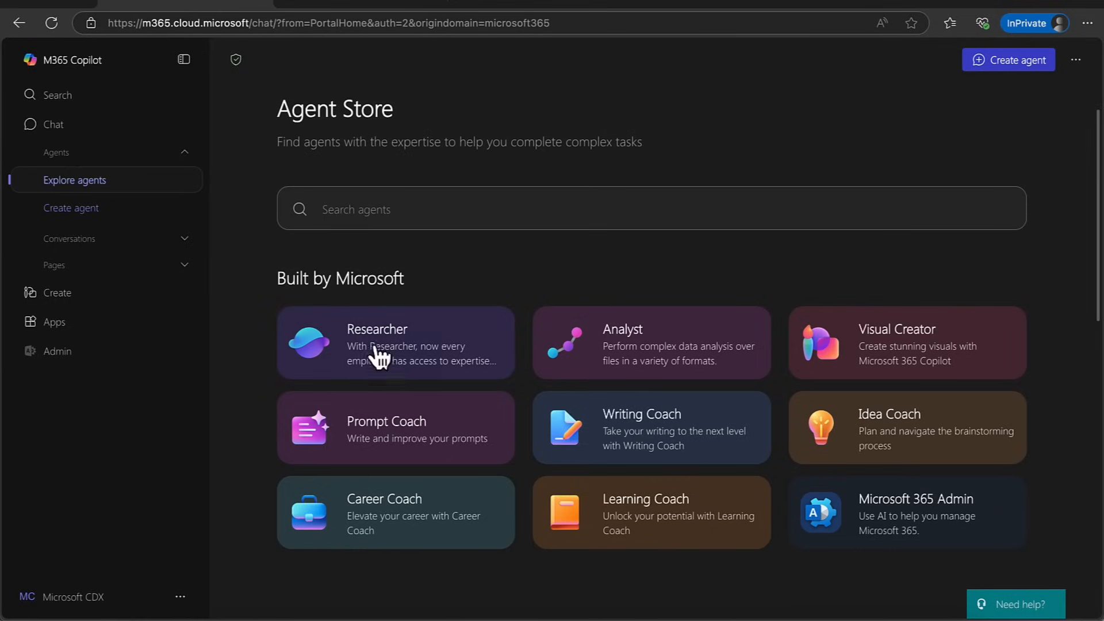
click(395, 344)
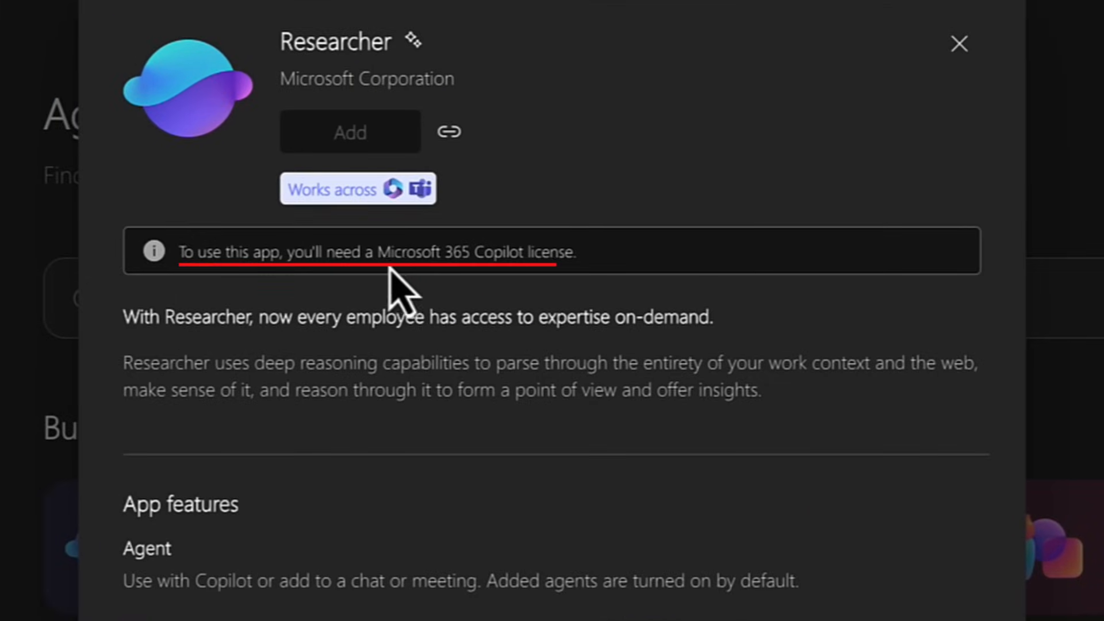
mouse_move(479, 288)
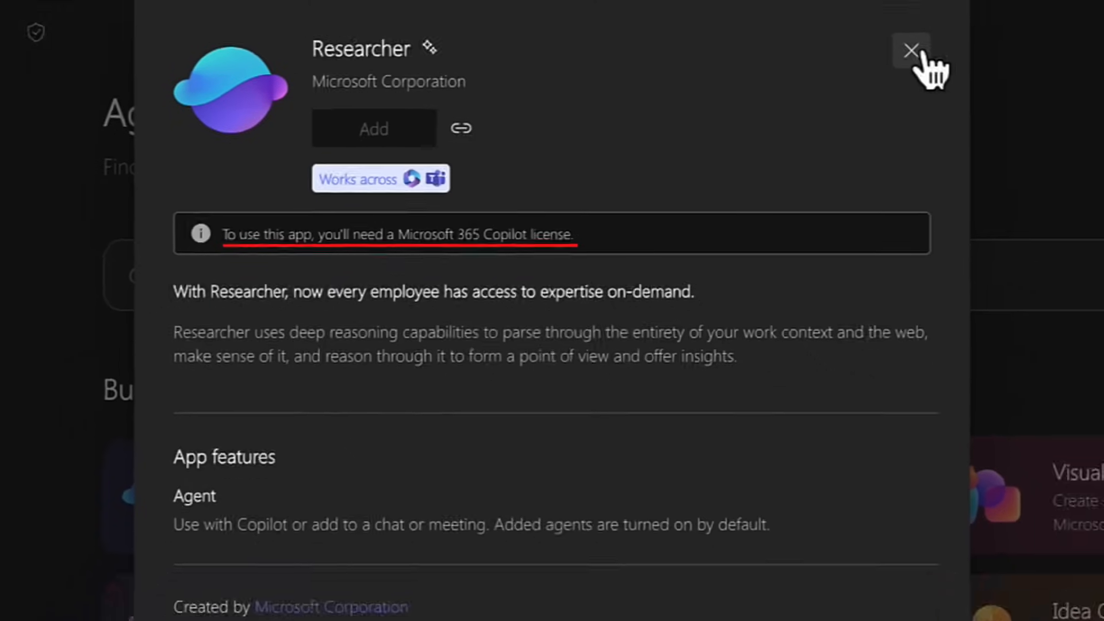
click(910, 50)
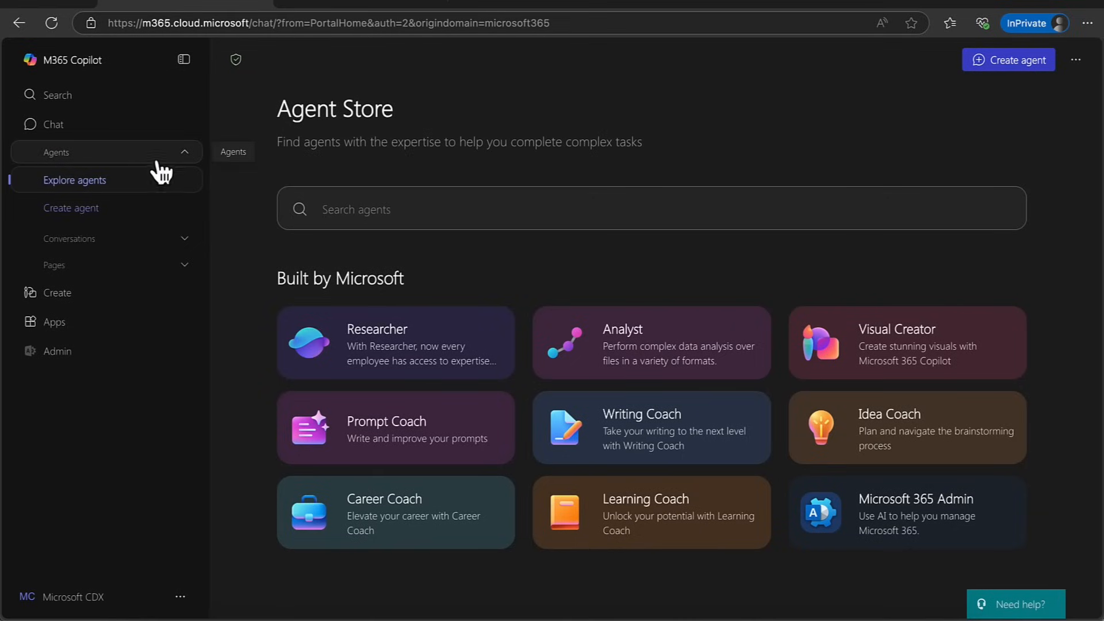
Step: Collapse the agent pages group and briefly expand the past conversations list showing the PowerPoint-creation chat
click(56, 152)
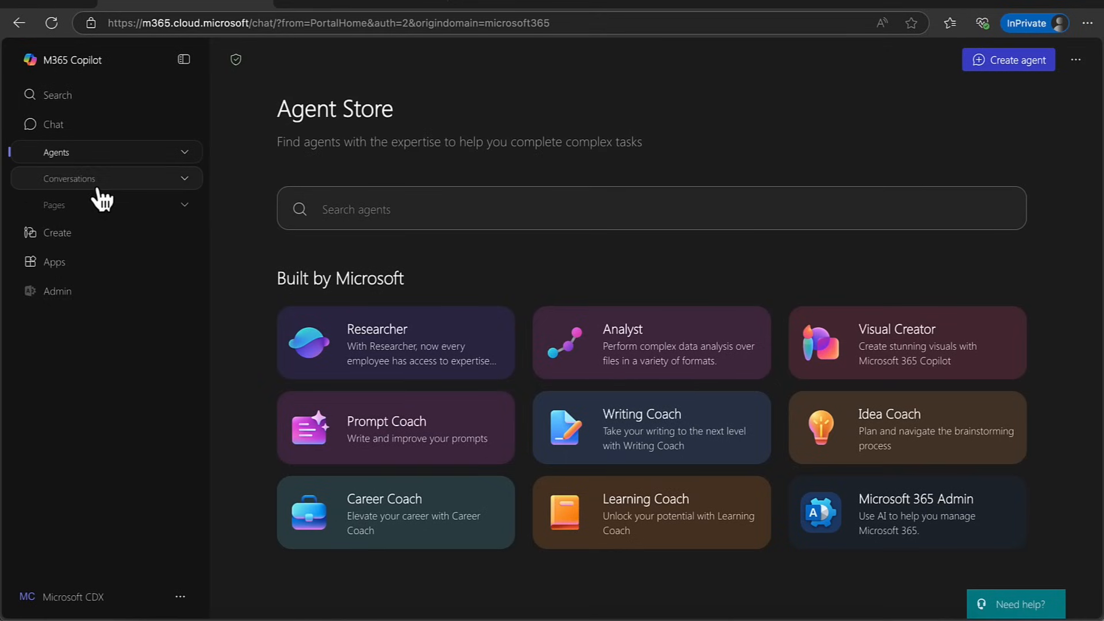
click(106, 179)
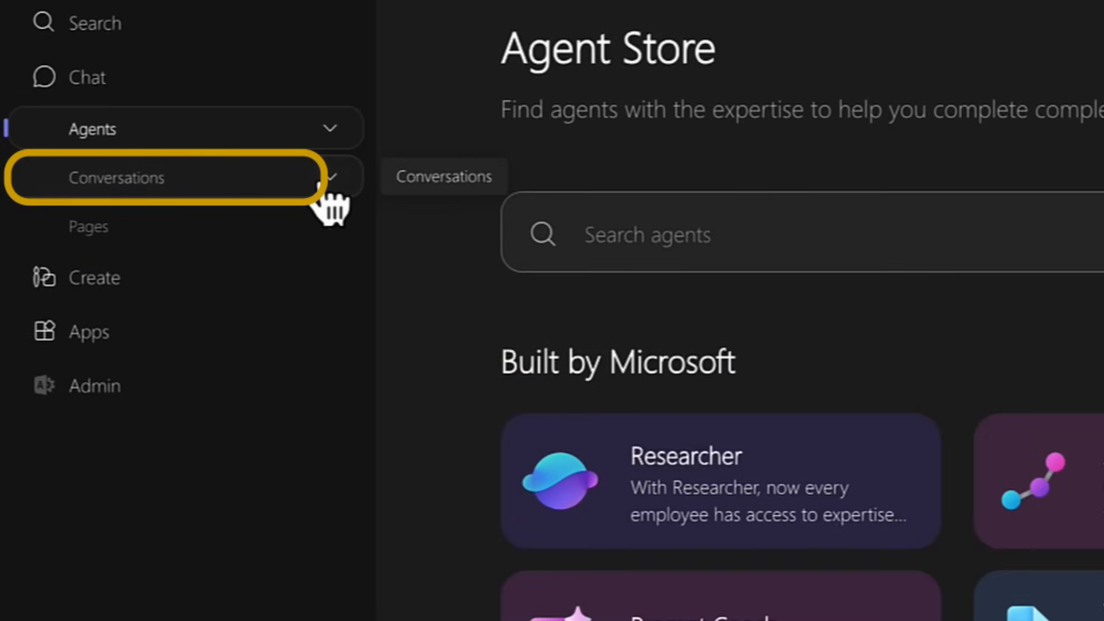
click(117, 178)
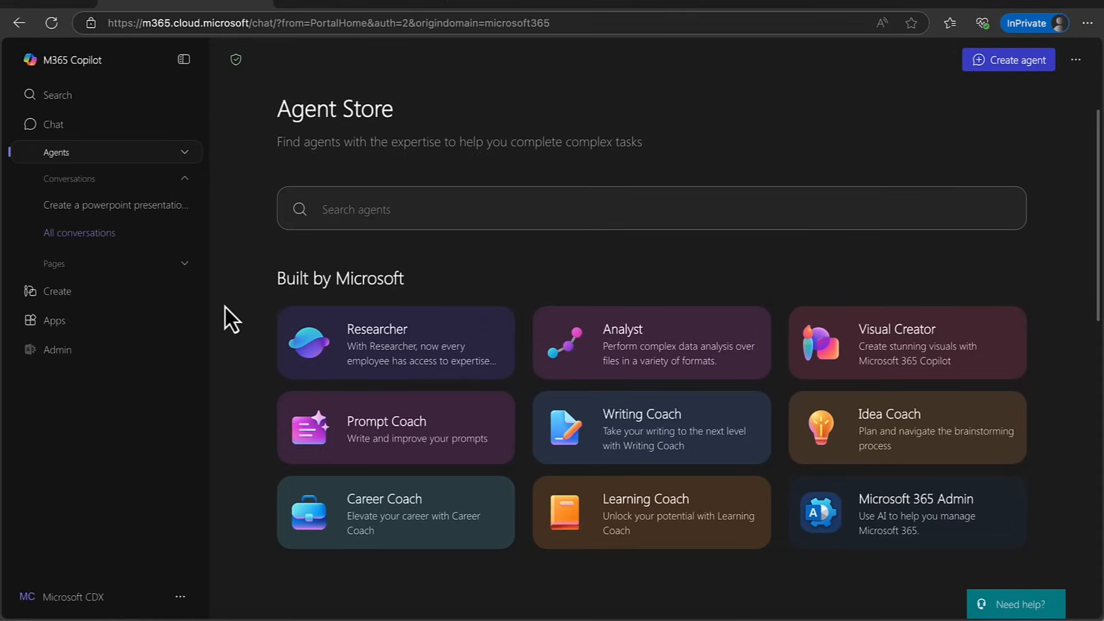
mouse_move(220, 273)
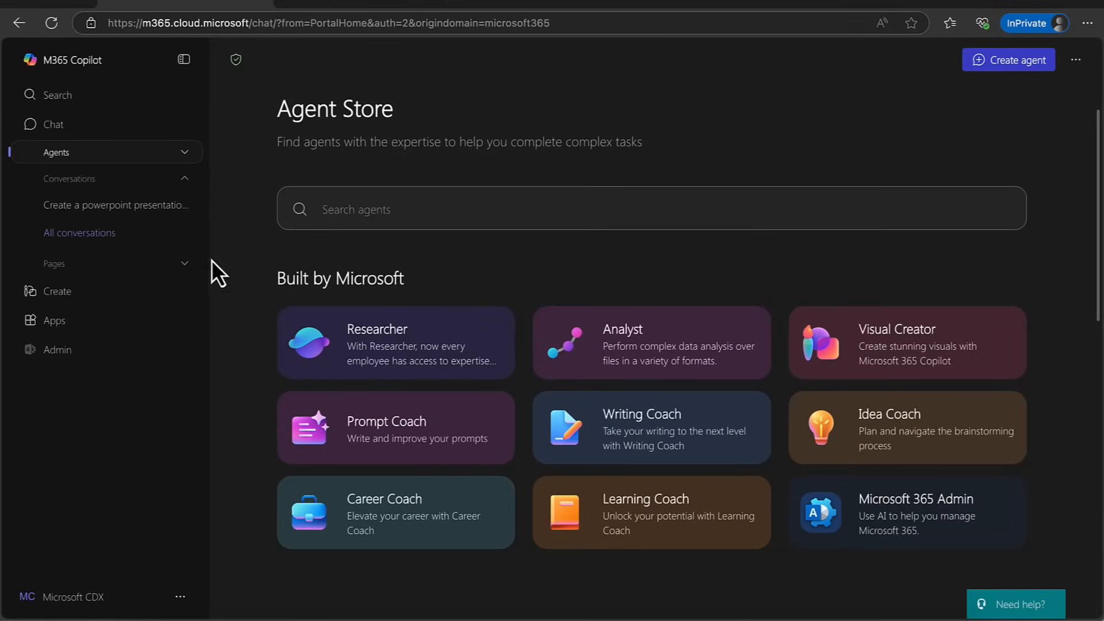
click(184, 178)
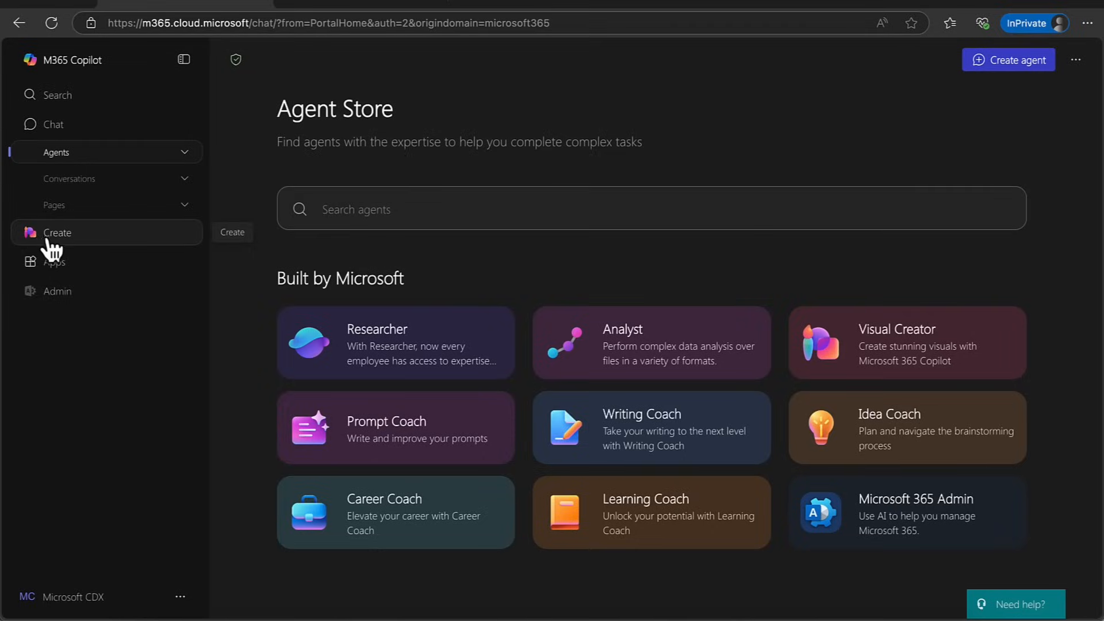
mouse_move(54, 261)
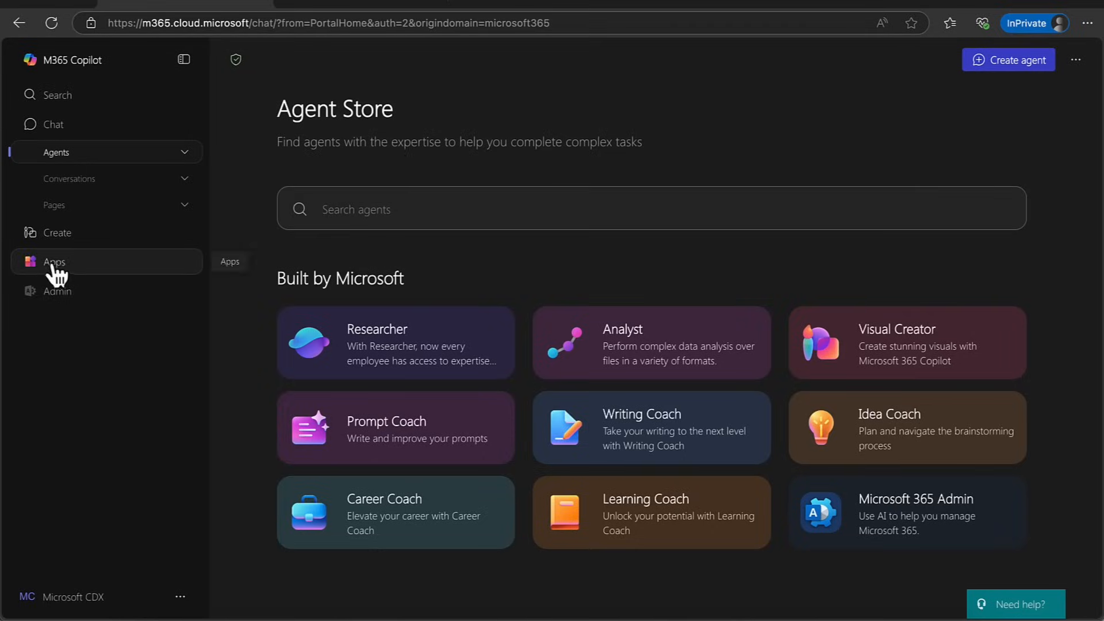
Step: Open the Create page and scroll through its document, presentation, workbook and form templates
click(57, 232)
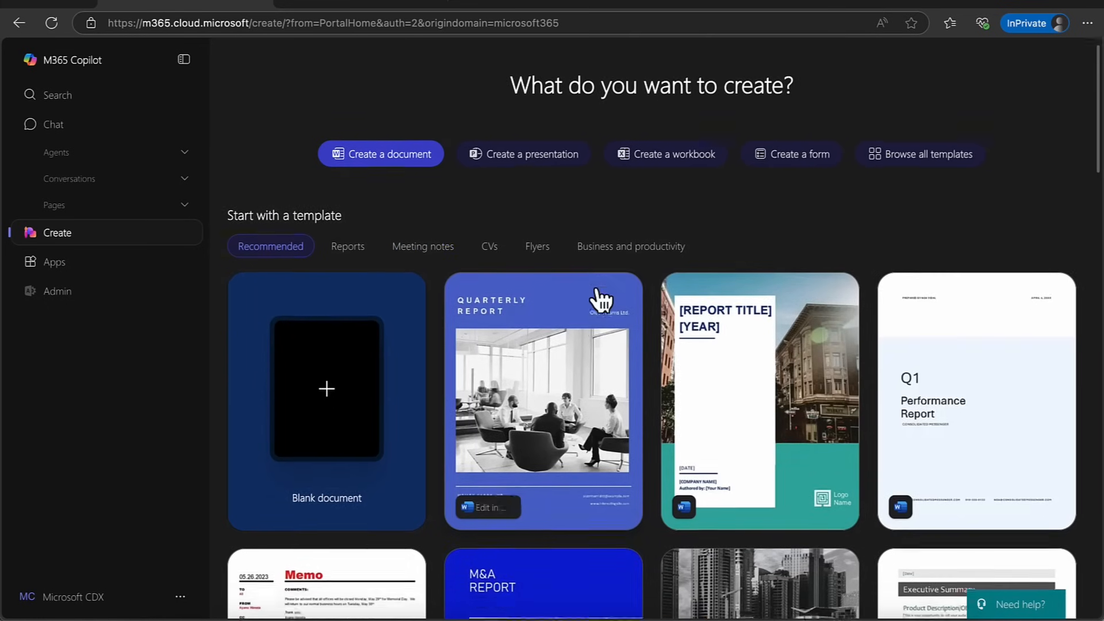
scroll(down, 3)
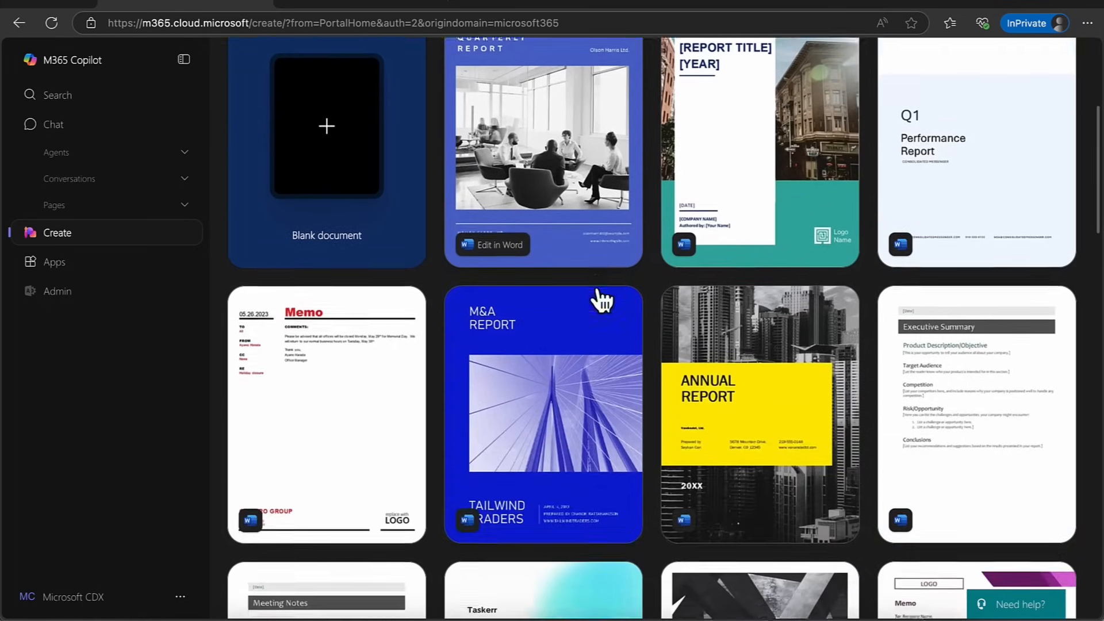
scroll(down, 3)
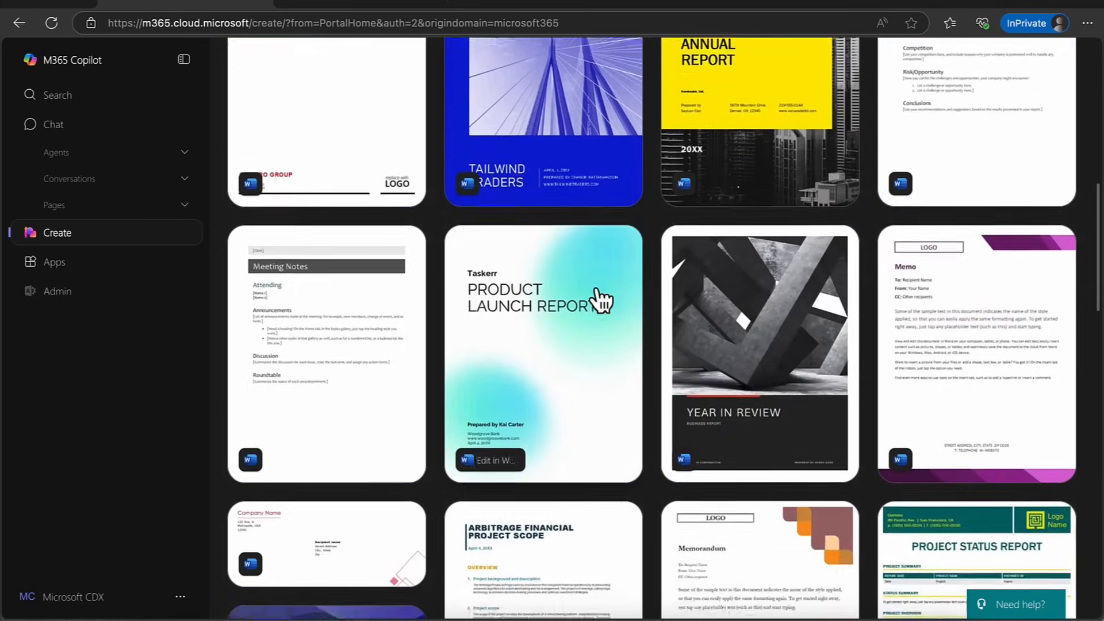
scroll(down, 3)
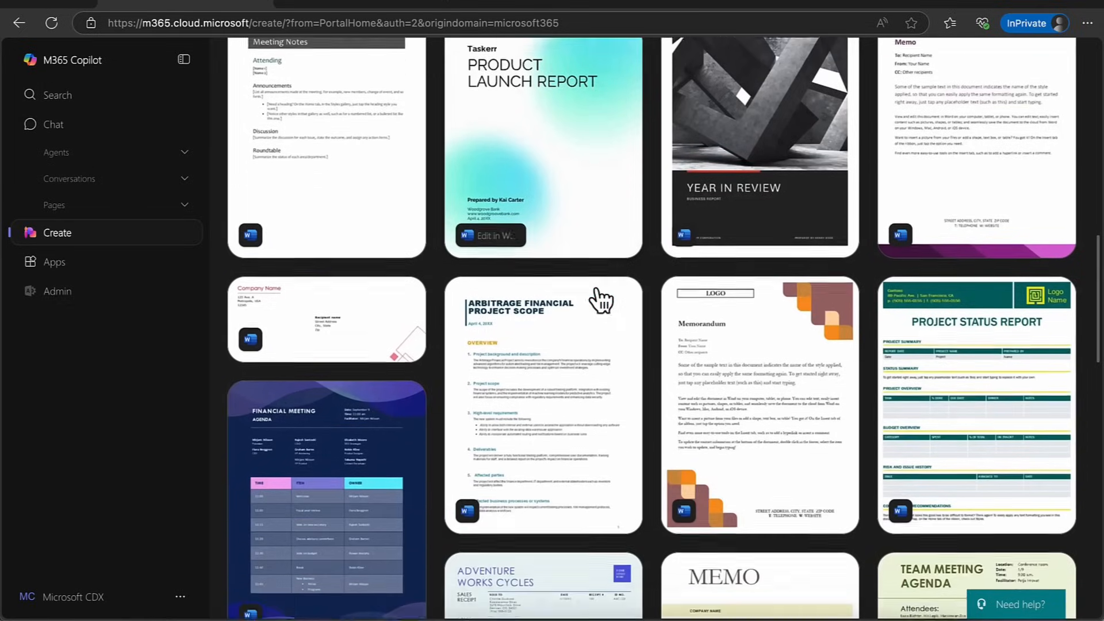
scroll(up, 3)
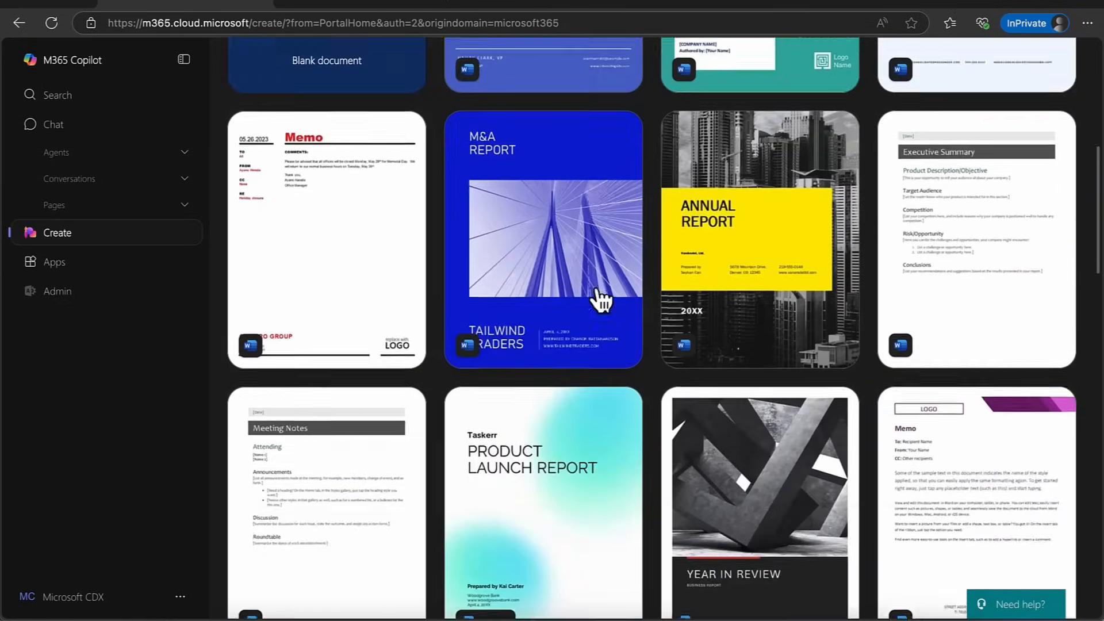
scroll(up, 3)
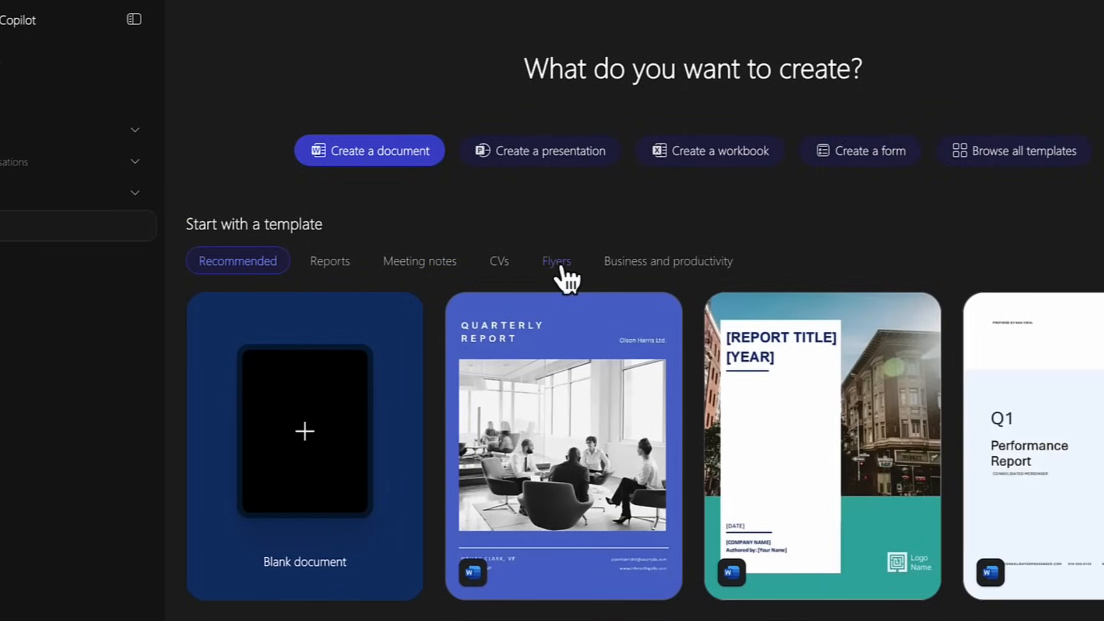
mouse_move(499, 282)
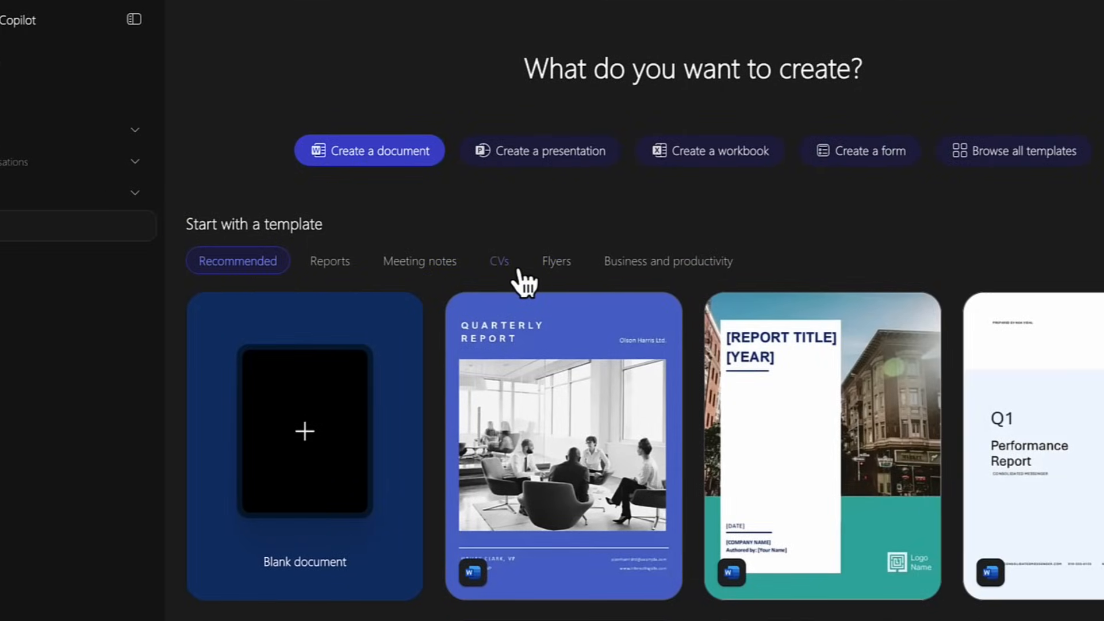
mouse_move(350, 286)
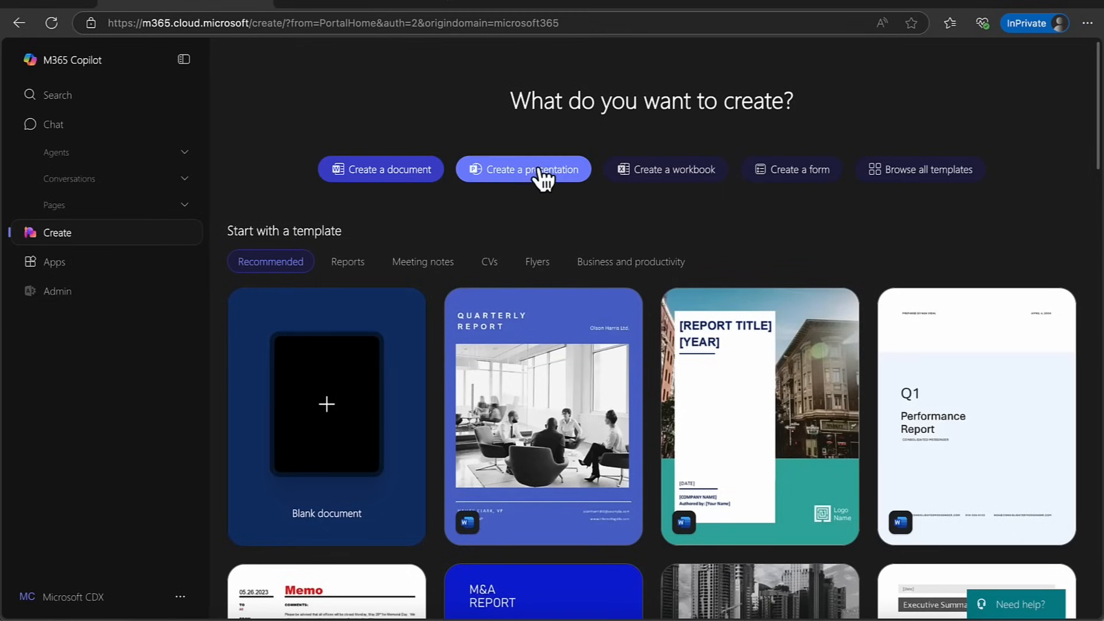
mouse_move(664, 169)
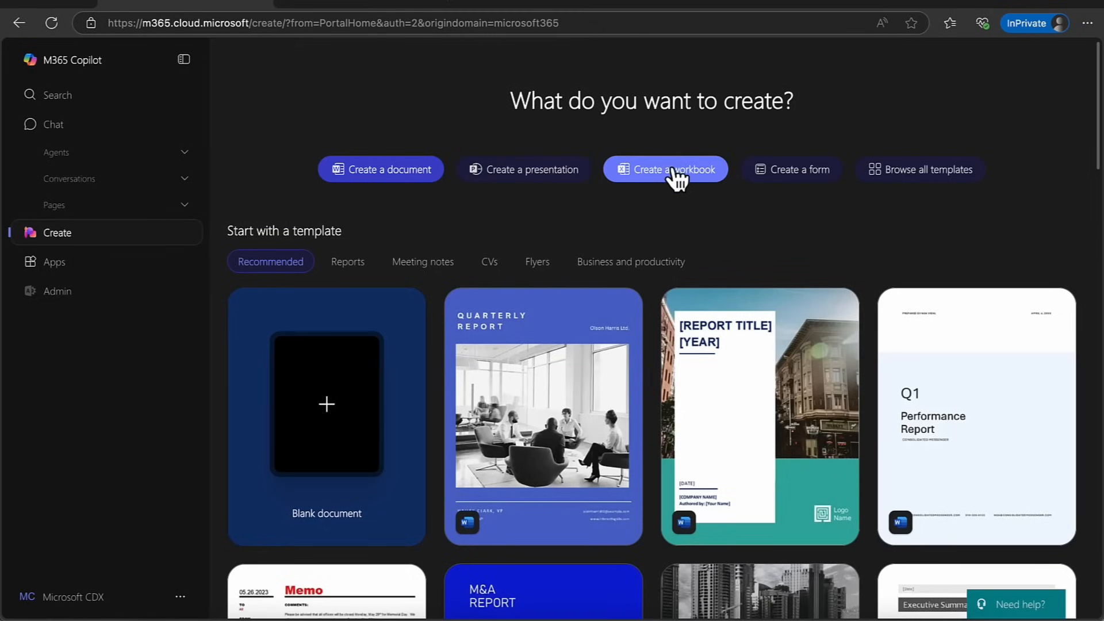
mouse_move(864, 178)
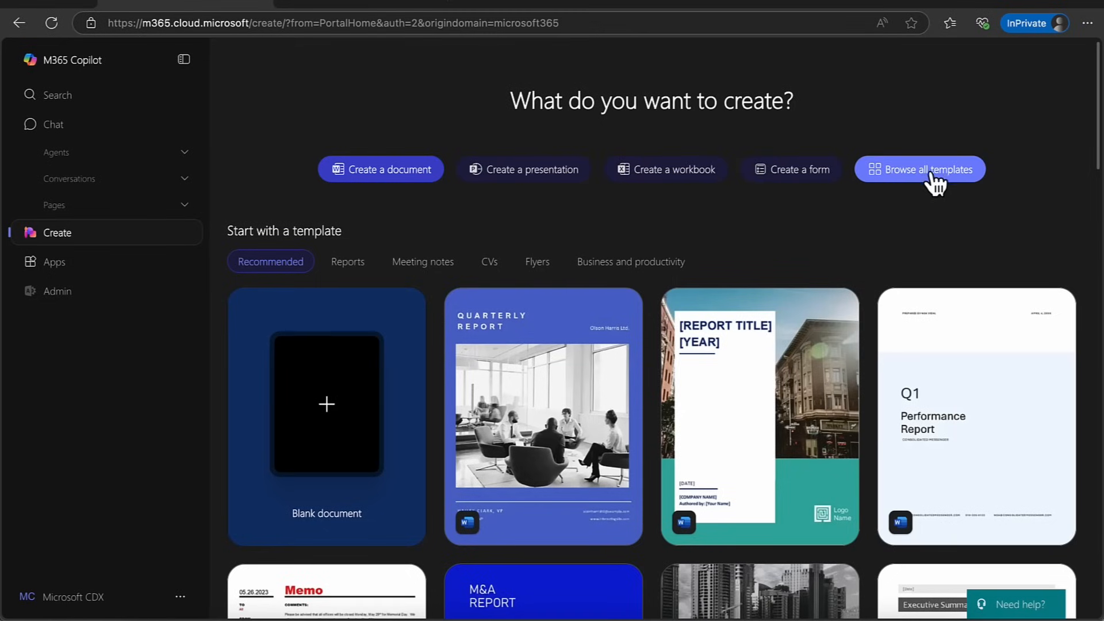
mouse_move(929, 184)
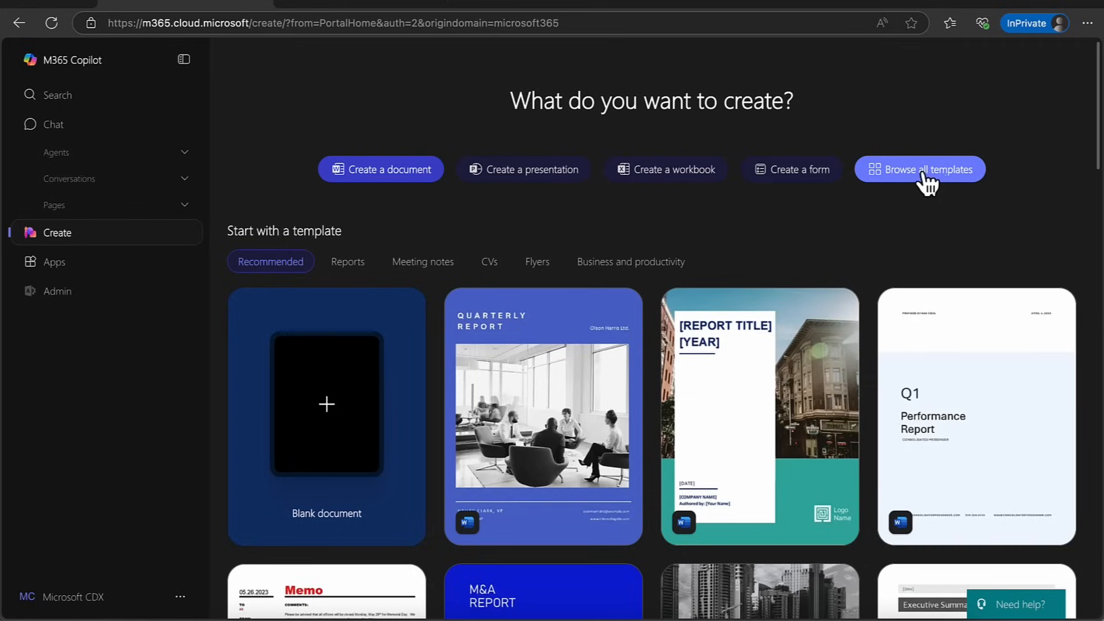
Step: Switch to the Apps page listing Outlook, Word, Excel, PowerPoint and others
click(54, 262)
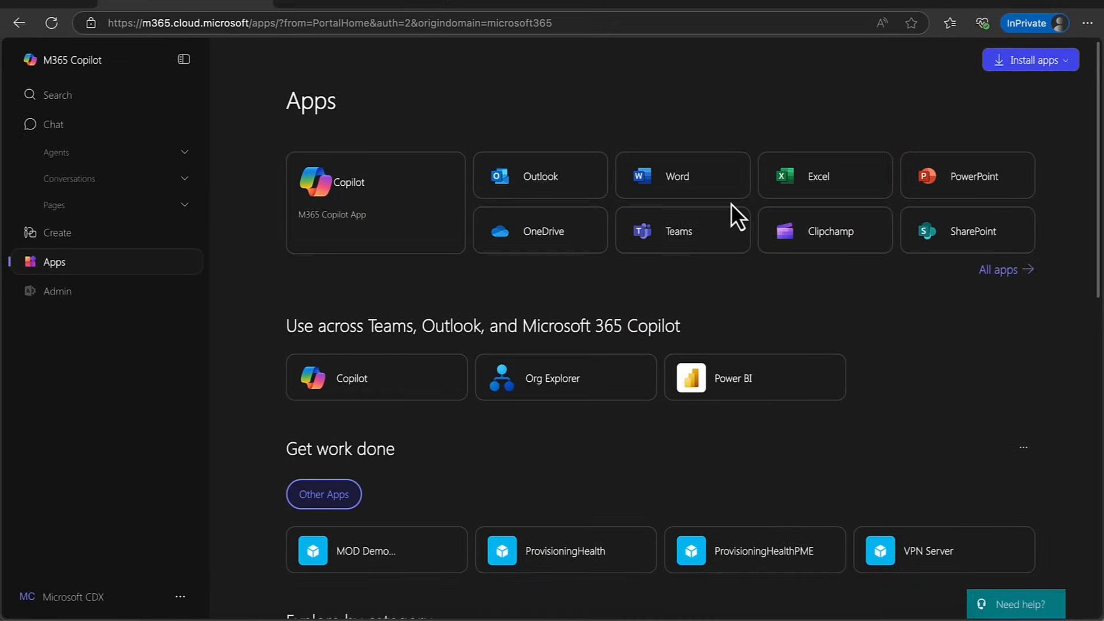
mouse_move(732, 185)
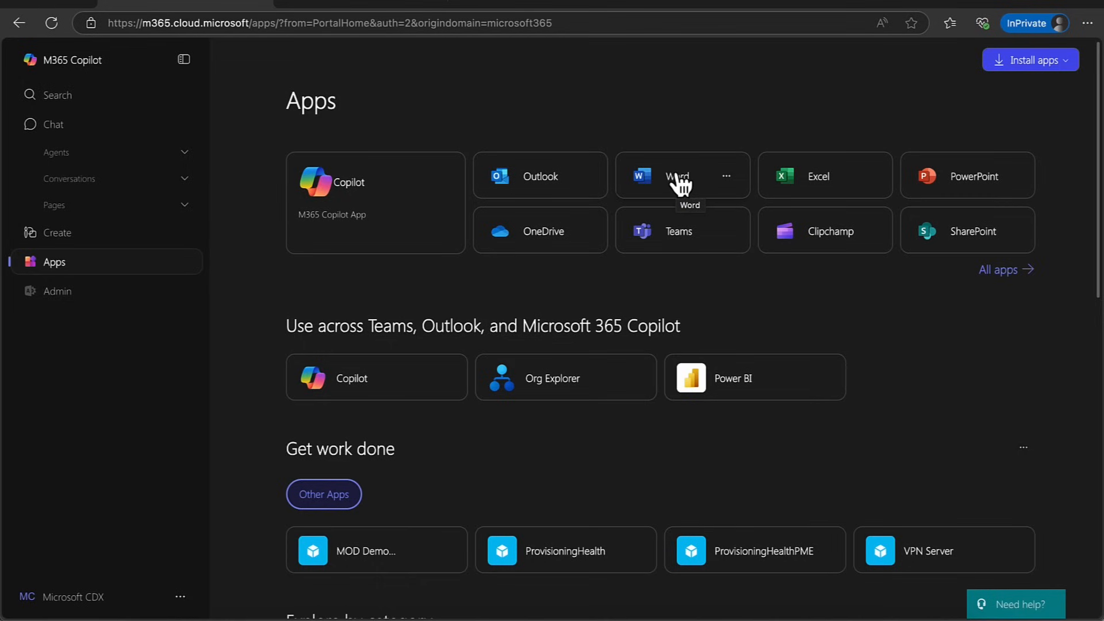
mouse_move(28, 21)
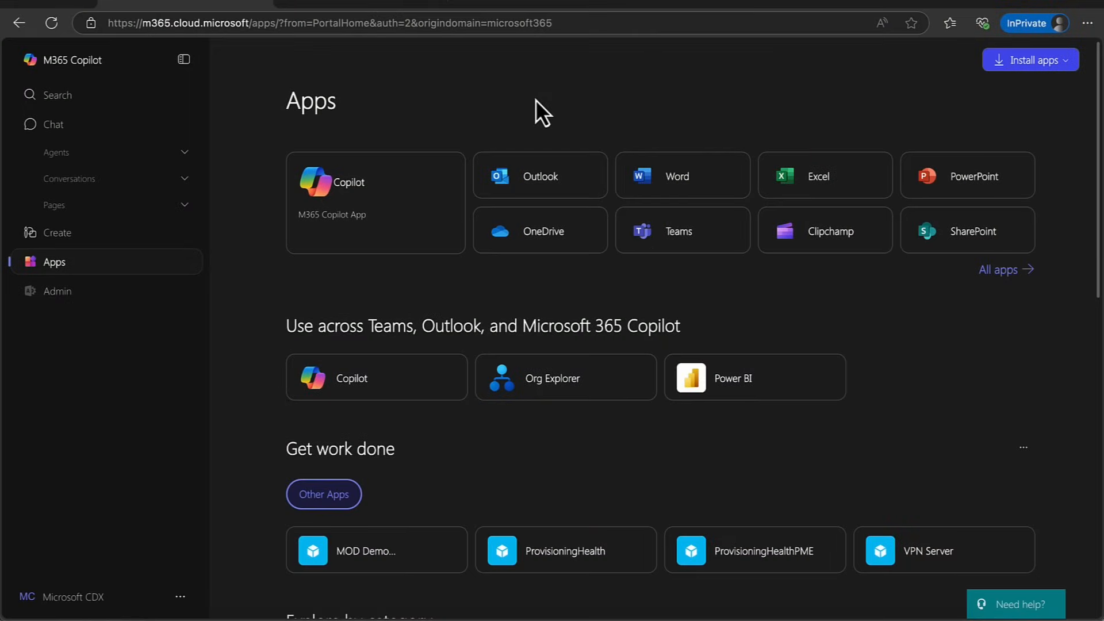
mouse_move(617, 133)
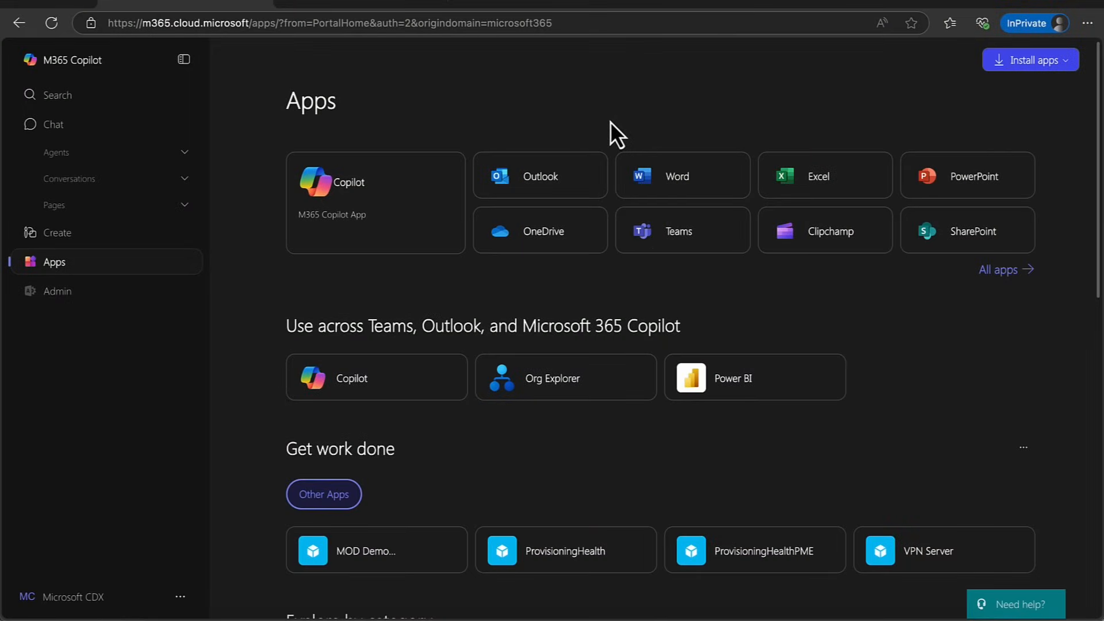
mouse_move(21, 14)
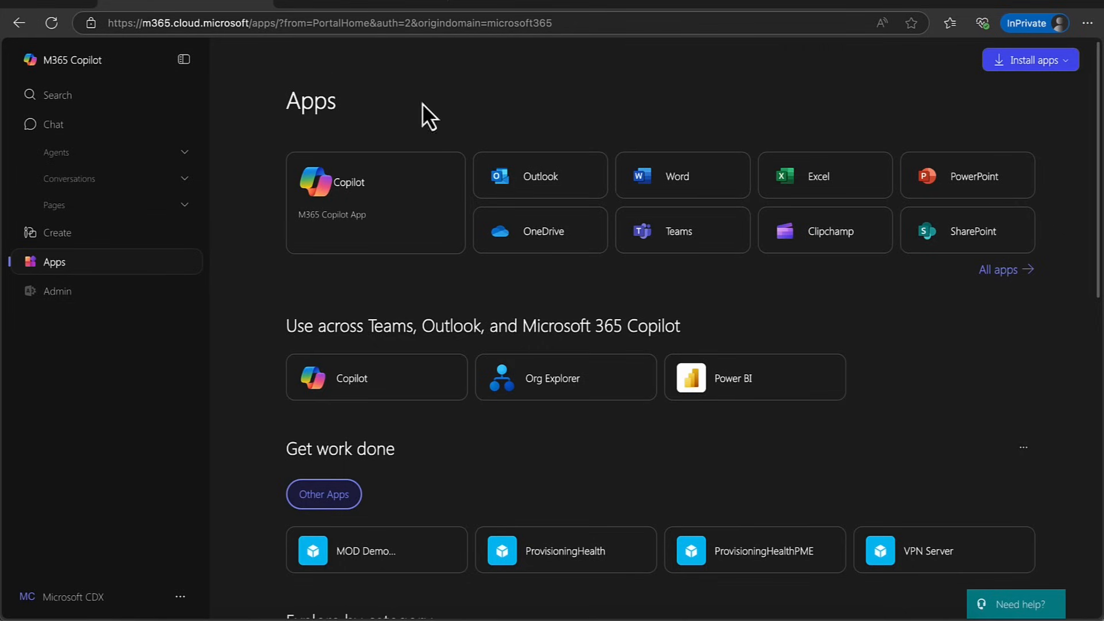
mouse_move(416, 122)
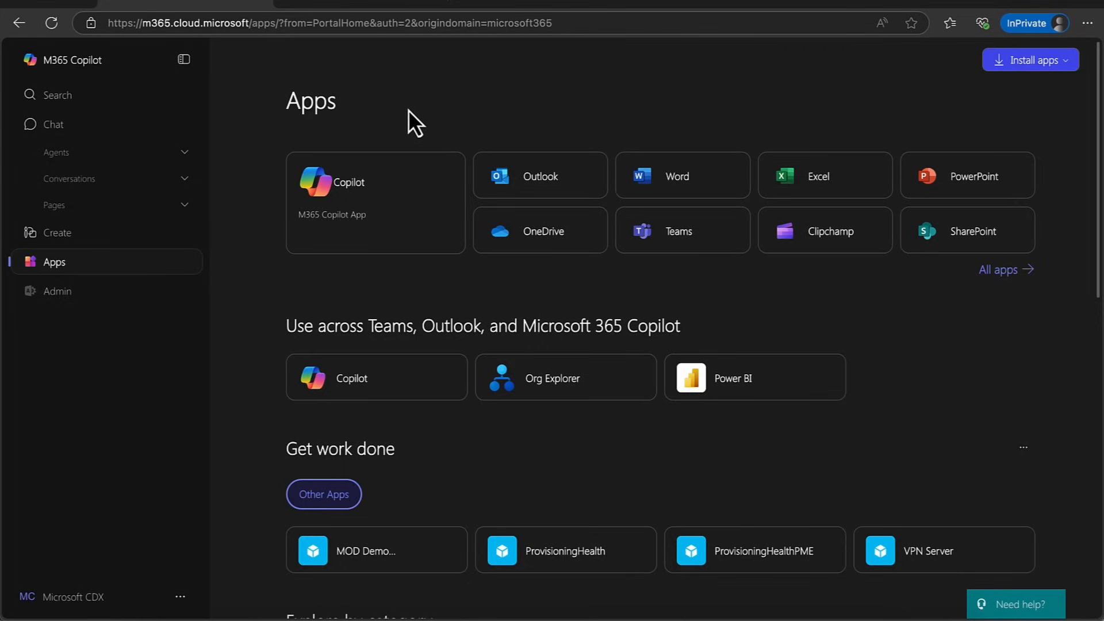
mouse_move(997, 269)
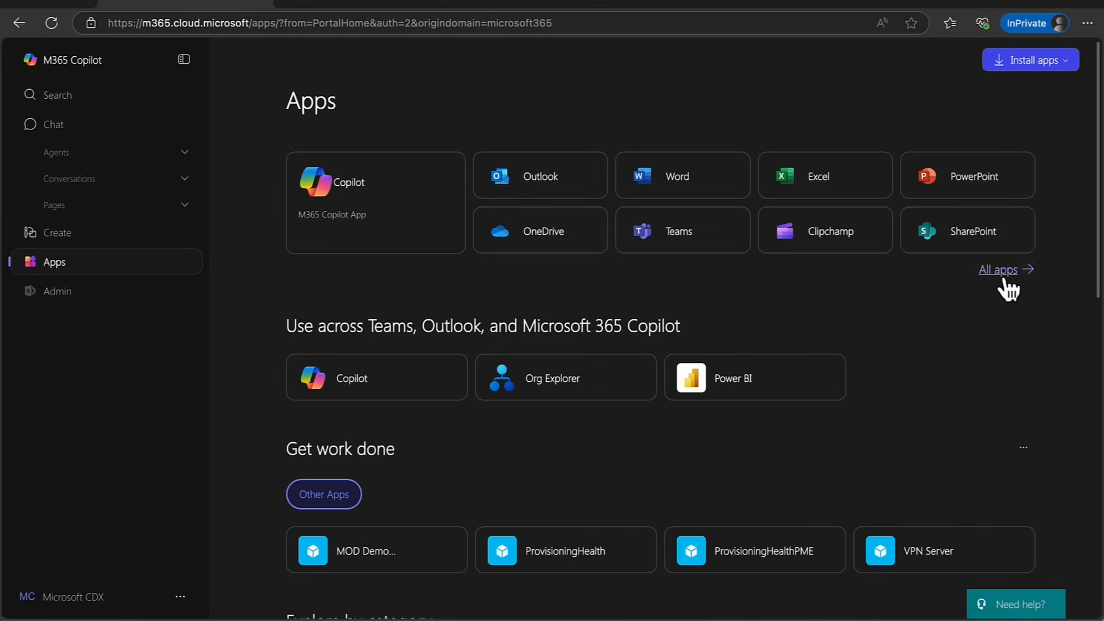
Step: Show all apps and scroll down to the Explore by category section (Productivity, Utilities, Education)
click(997, 269)
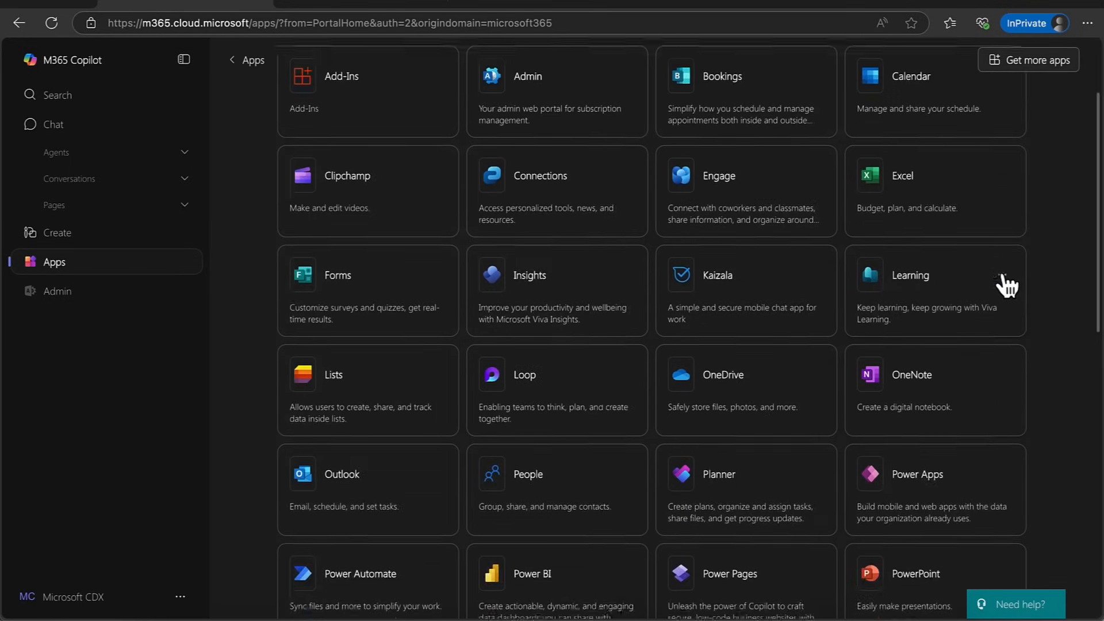
scroll(down, 3)
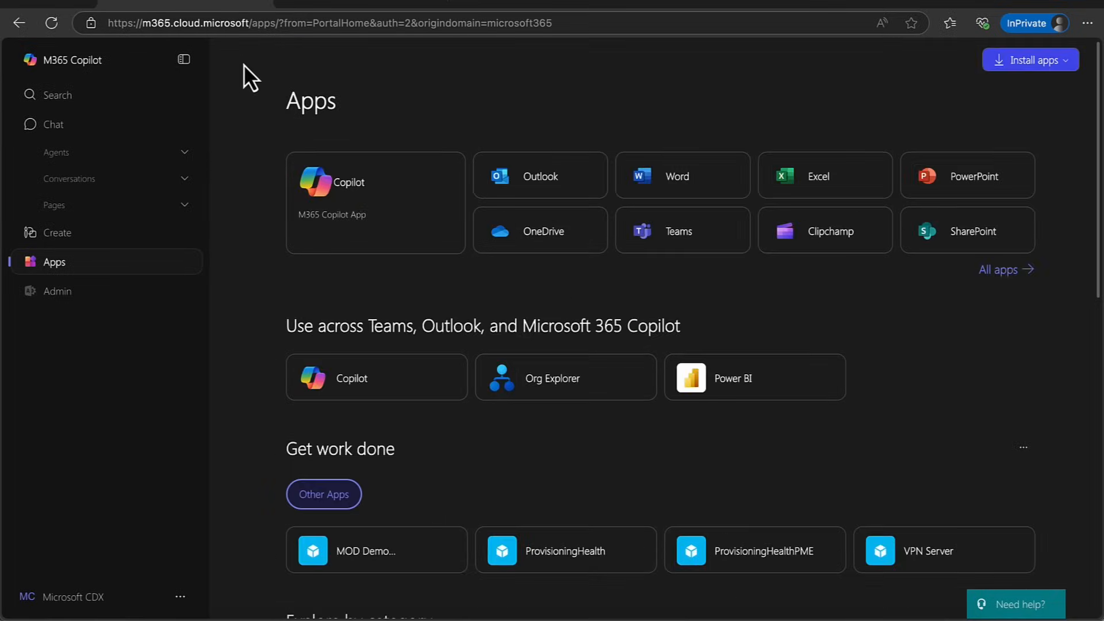
scroll(down, 3)
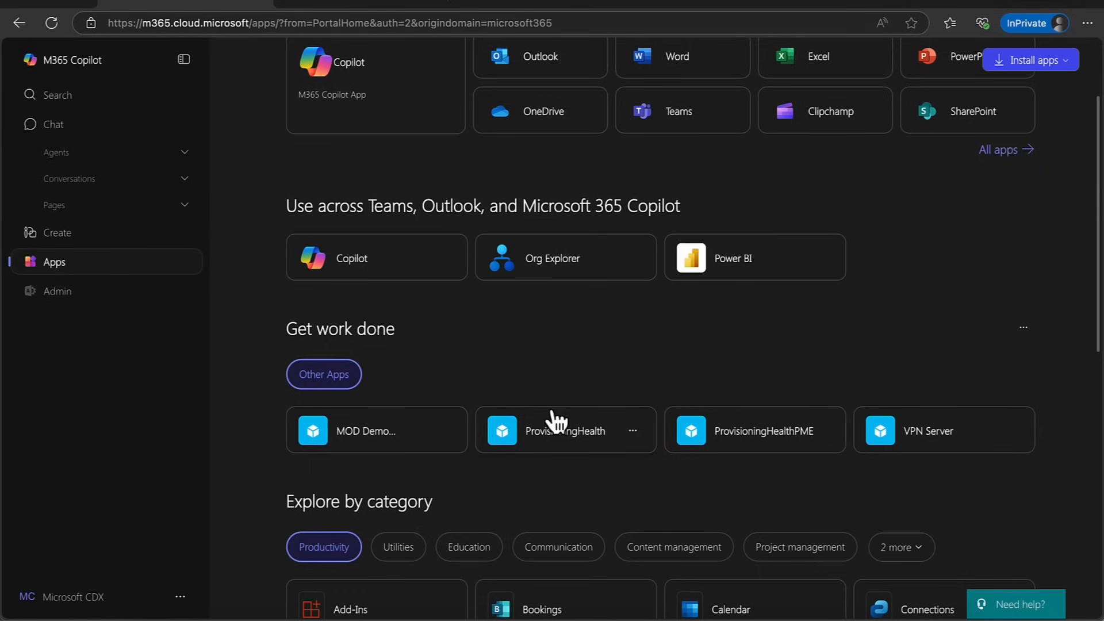
mouse_move(373, 285)
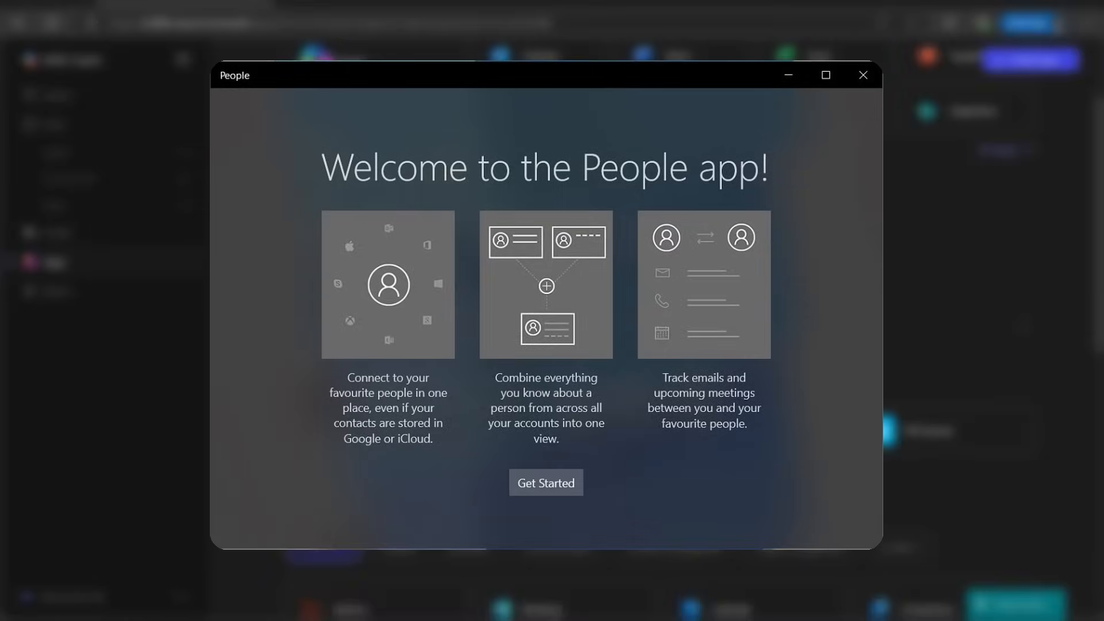
Step: Open Org Explorer and select Alex Wilber's card to show his Finance role under manager Miriam Graham
click(862, 75)
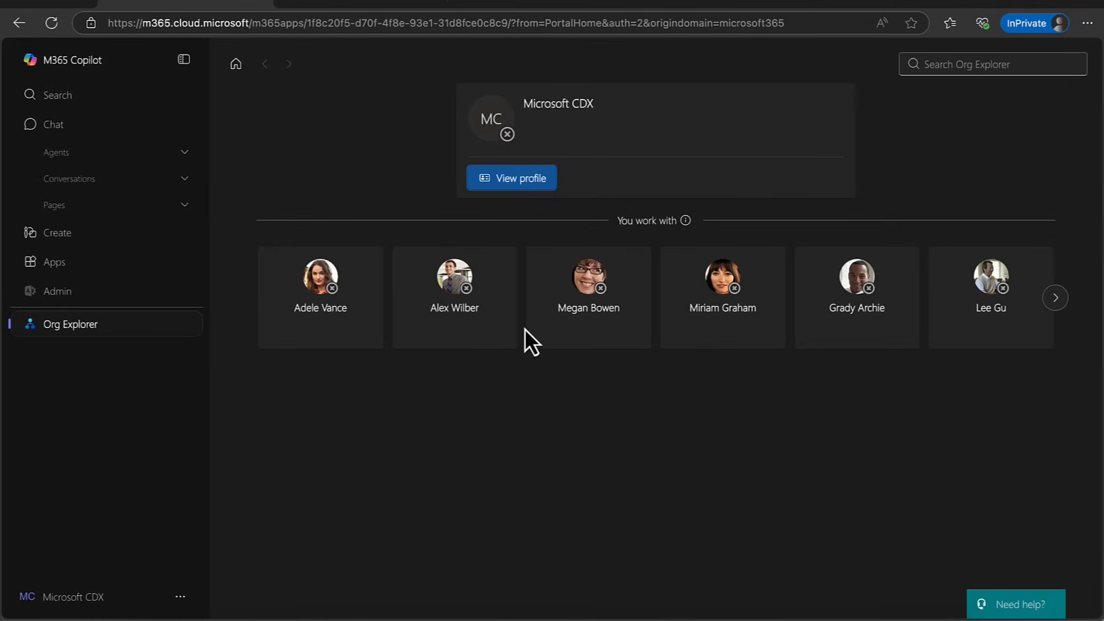
mouse_move(722, 309)
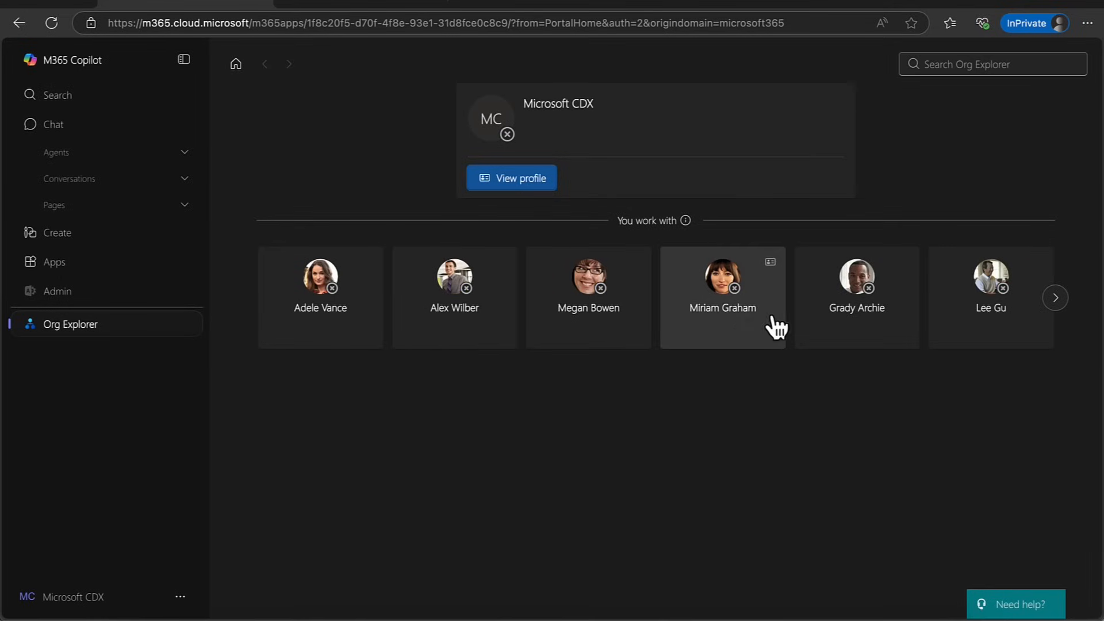
mouse_move(454, 285)
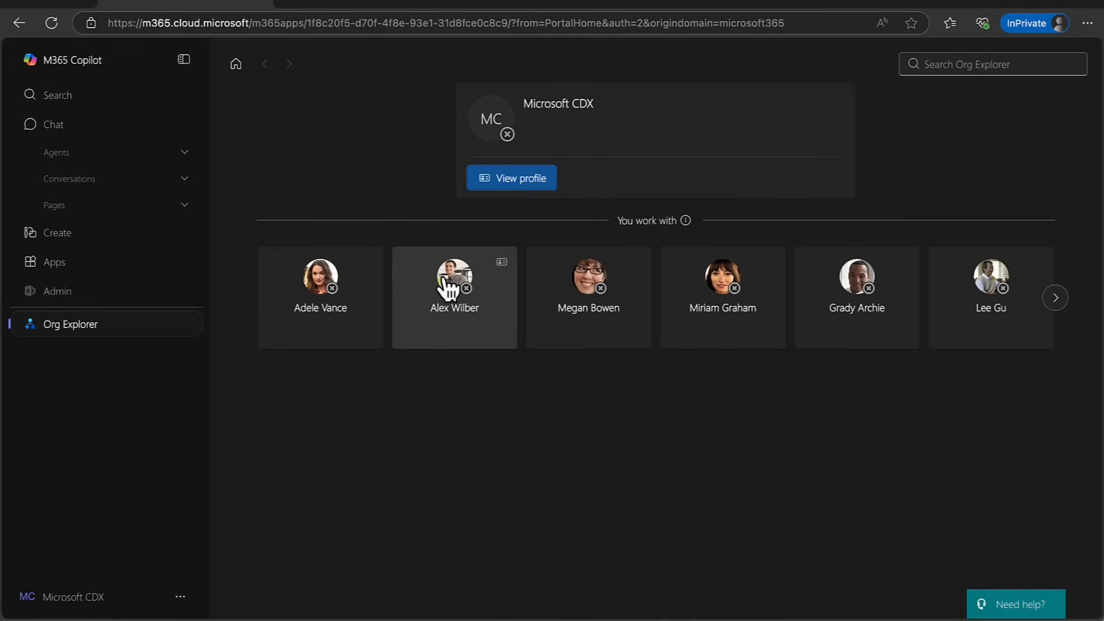
click(454, 285)
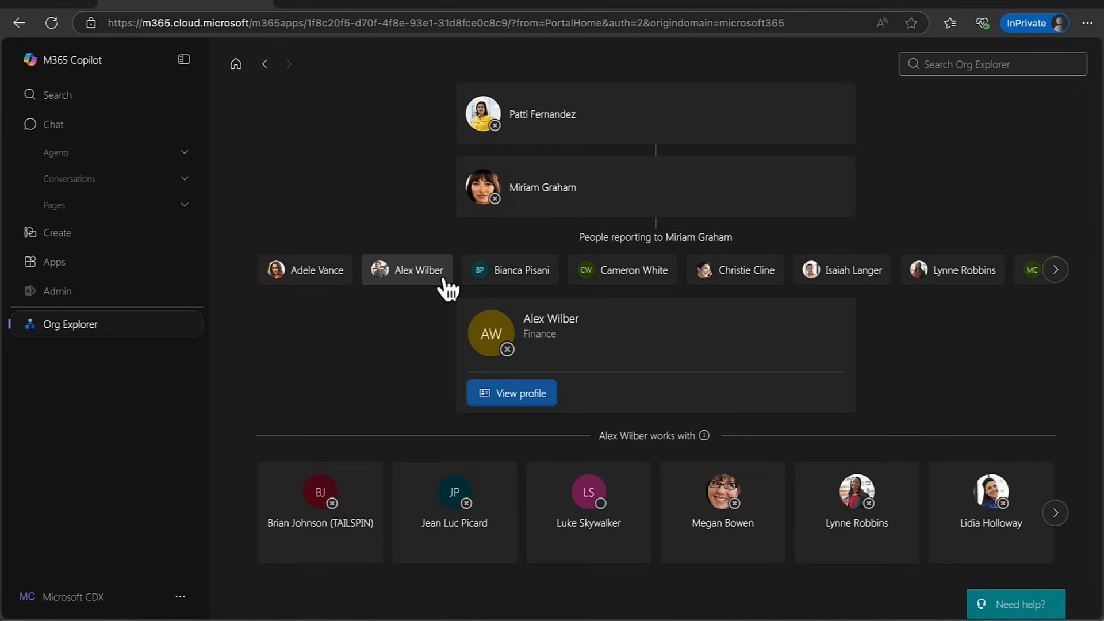
mouse_move(461, 341)
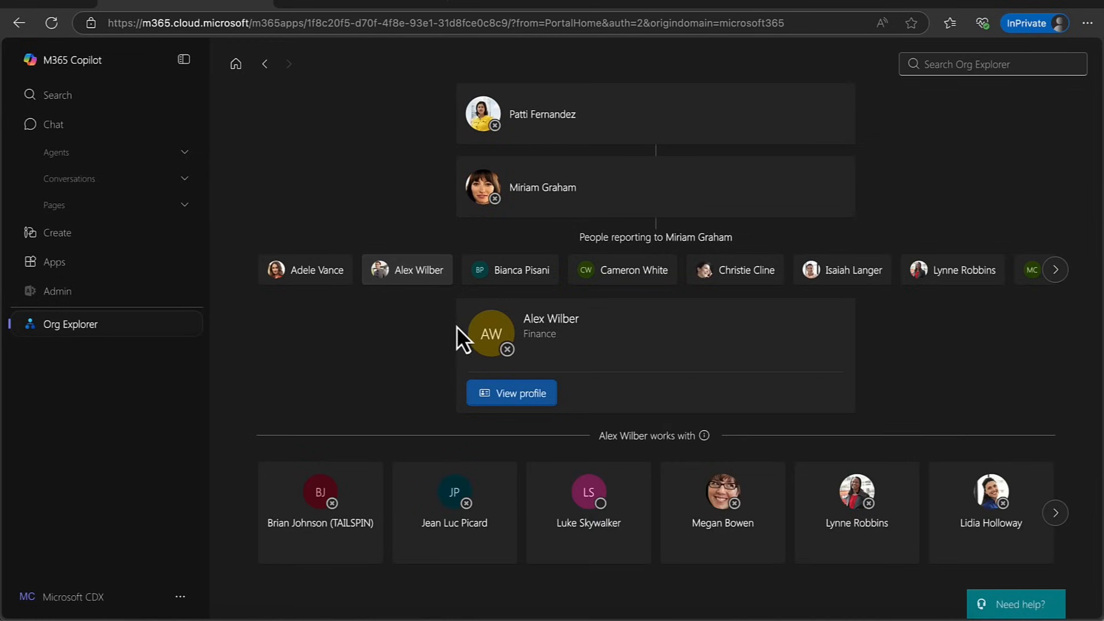
mouse_move(446, 336)
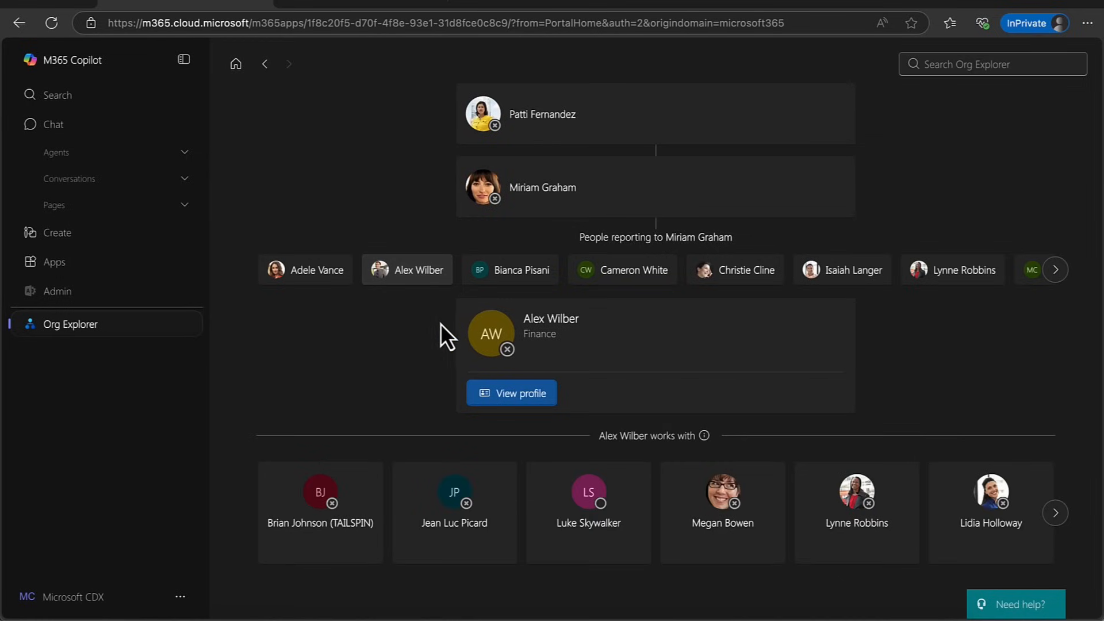
mouse_move(585, 143)
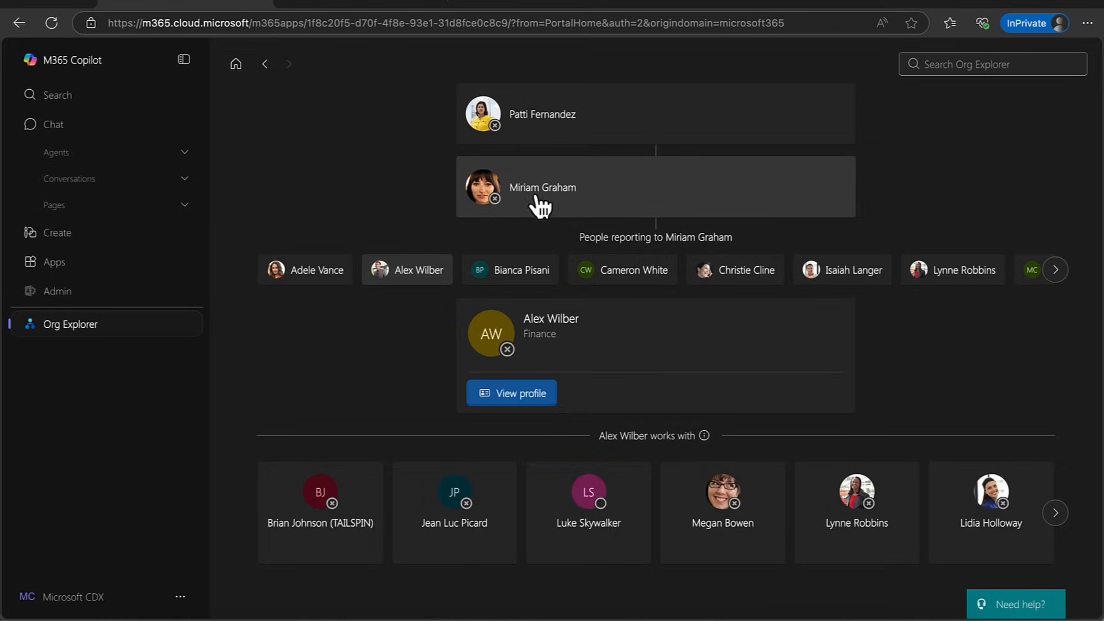
click(511, 393)
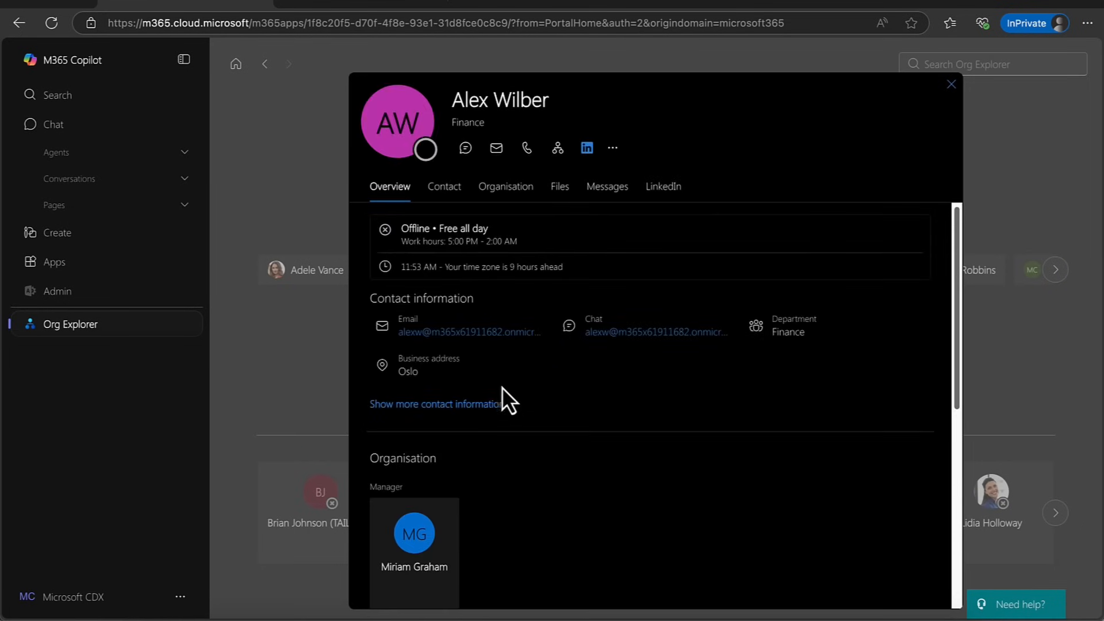
mouse_move(499, 352)
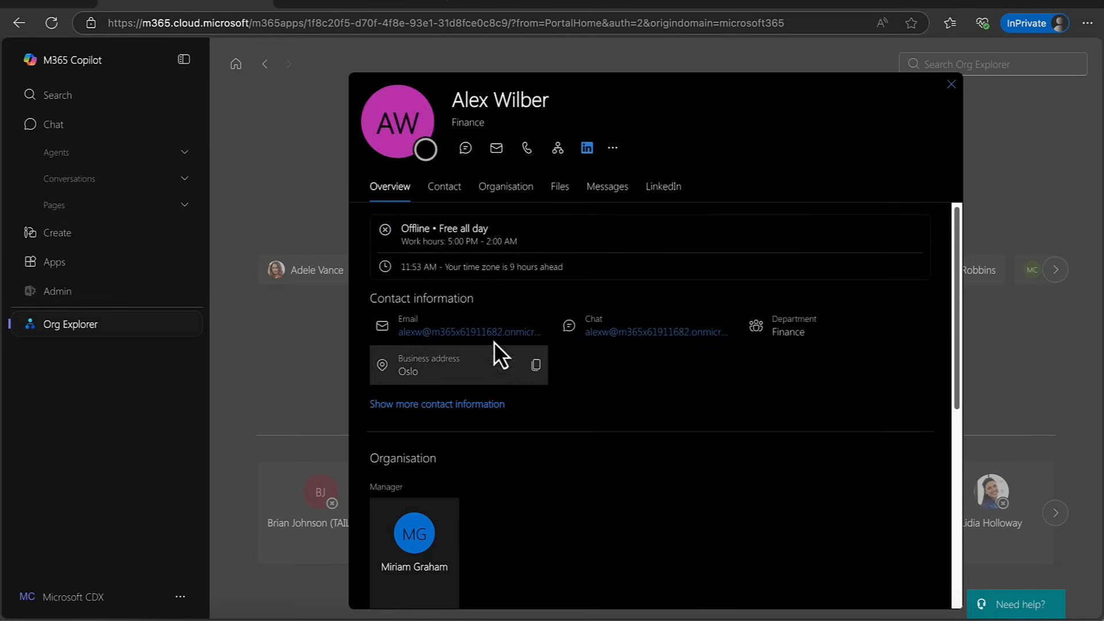
click(444, 186)
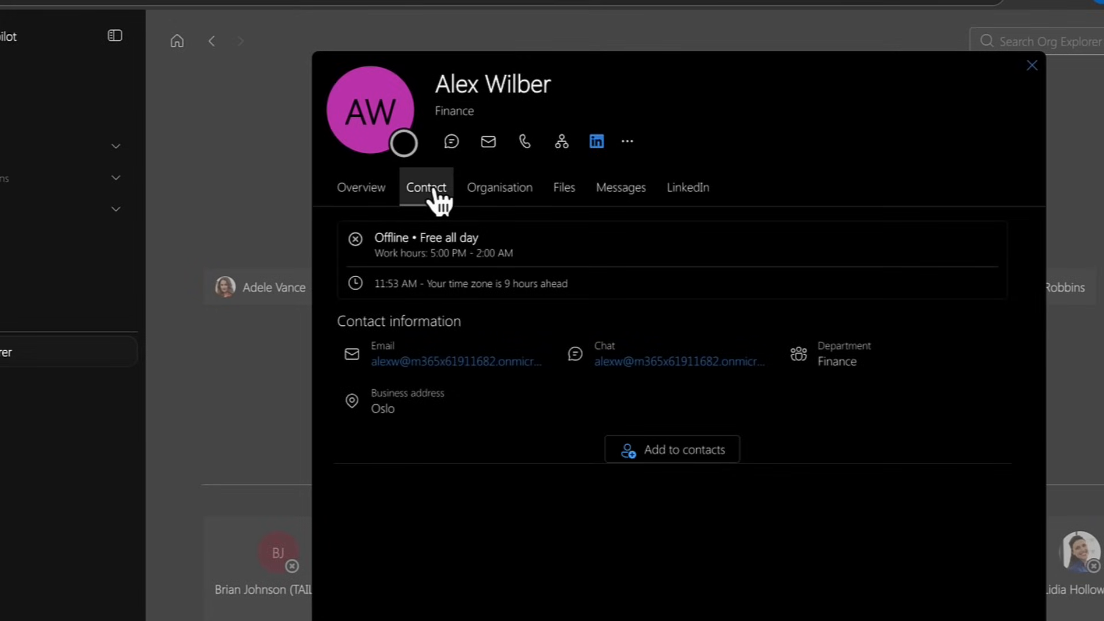
click(499, 188)
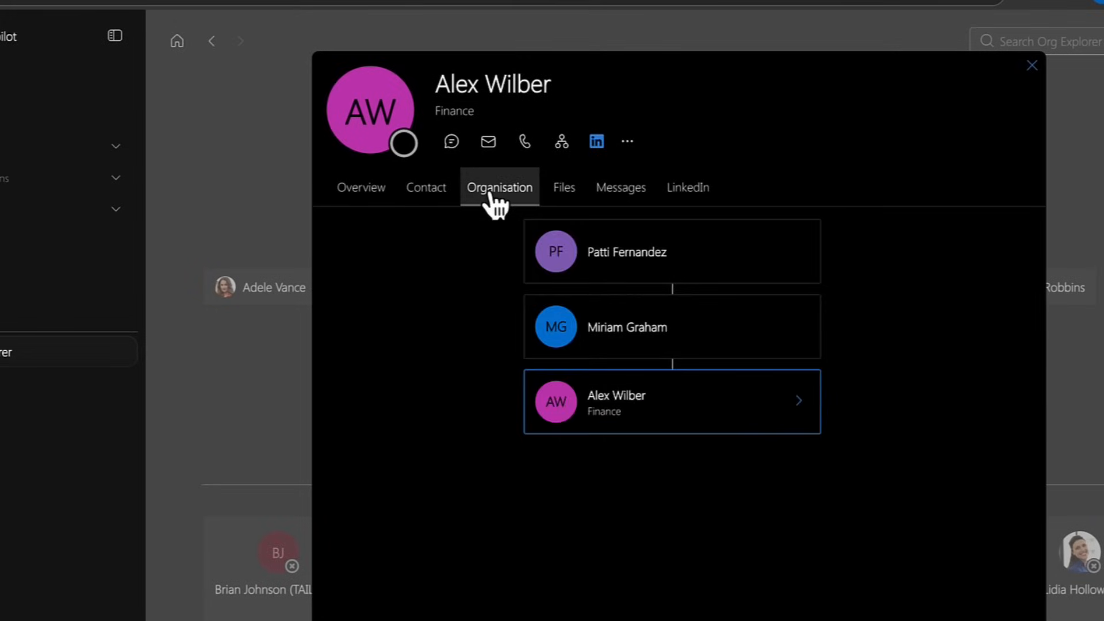
click(563, 187)
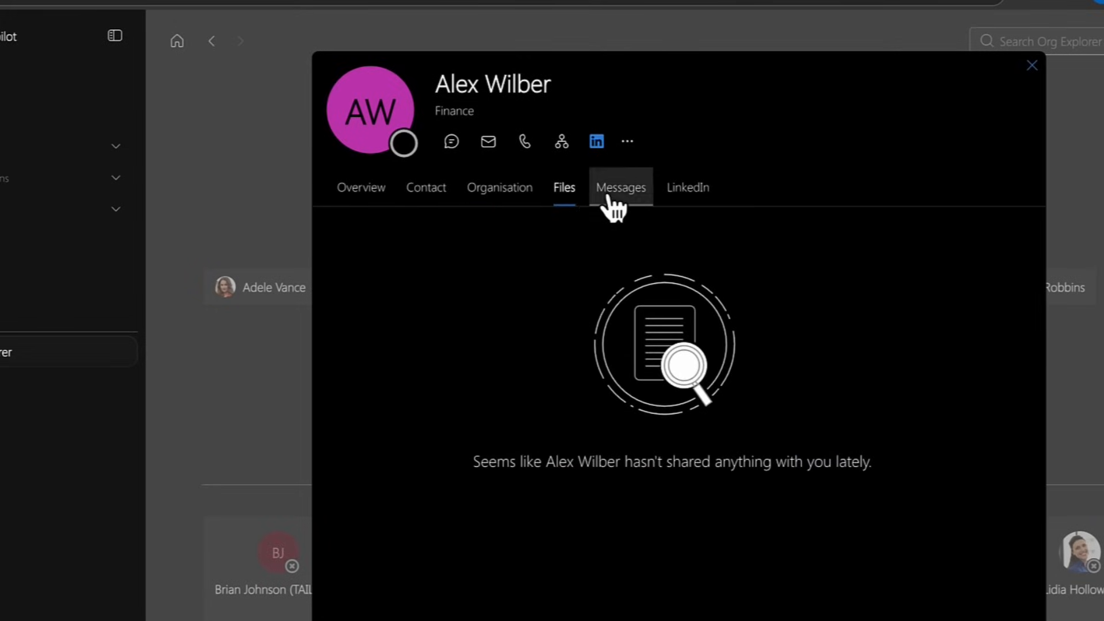
click(620, 188)
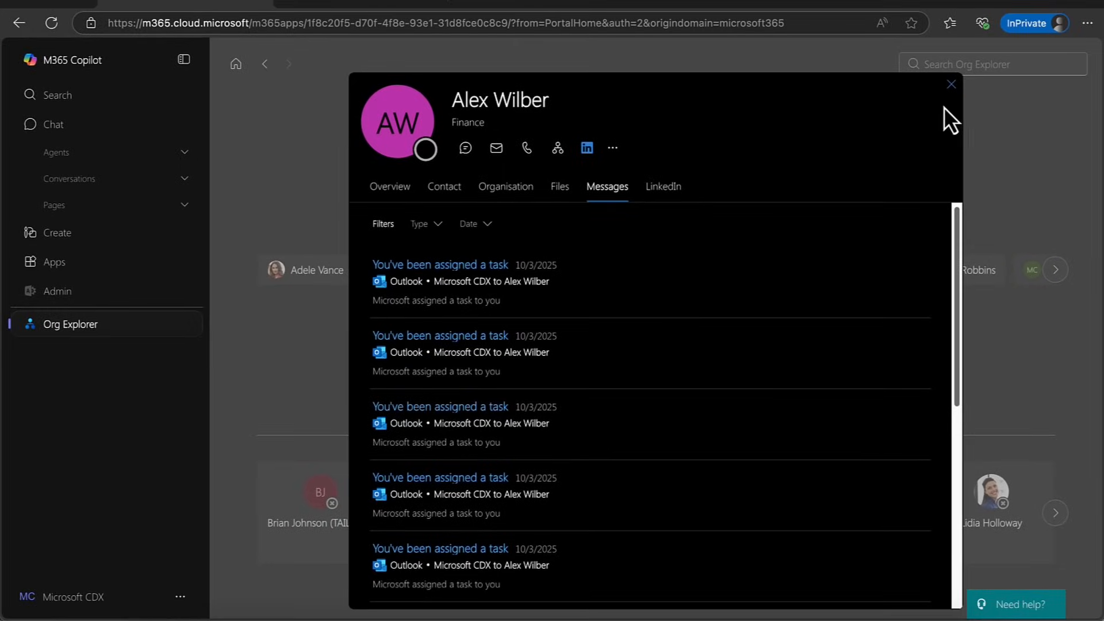
click(950, 84)
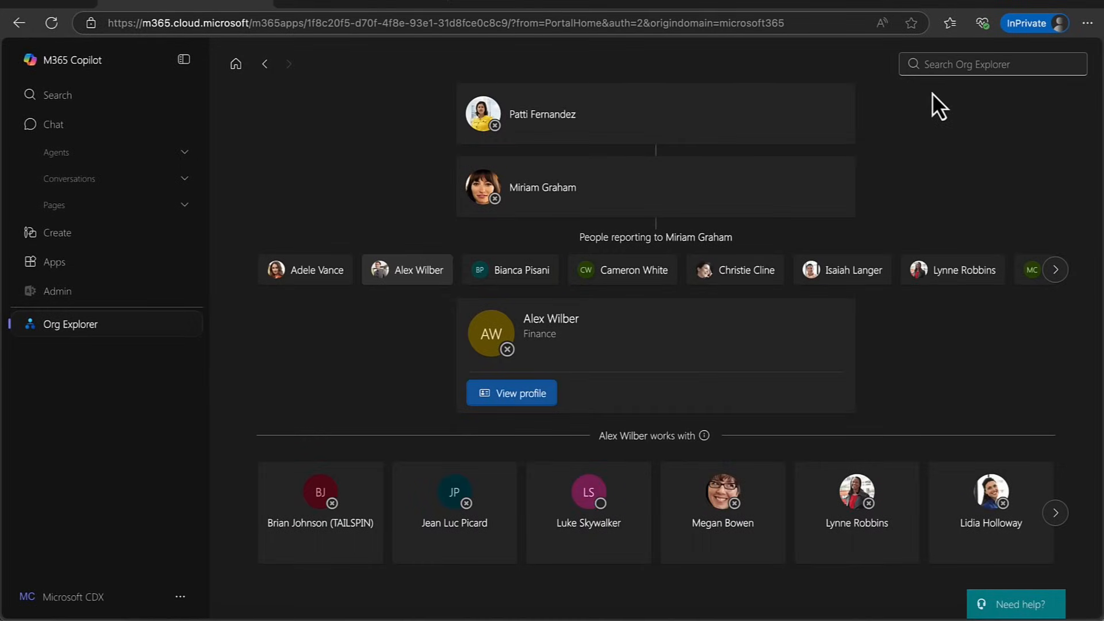
Step: Browse the Apps page through Microsoft 365 apps, cross-app tools, other apps and categories, ending near Admin
click(54, 262)
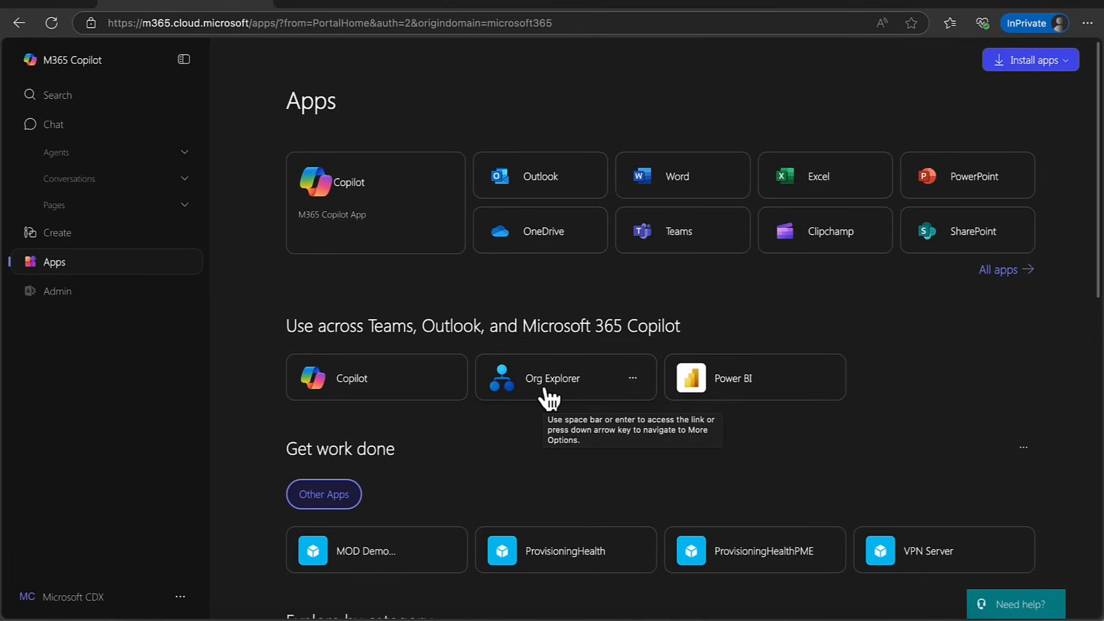
scroll(down, 3)
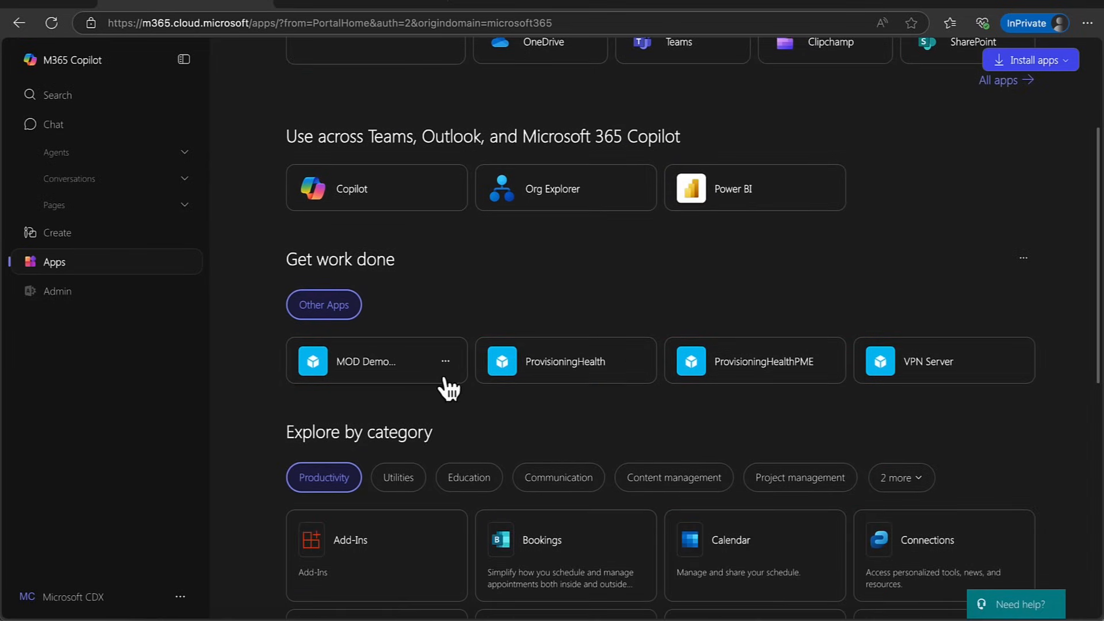
mouse_move(756, 407)
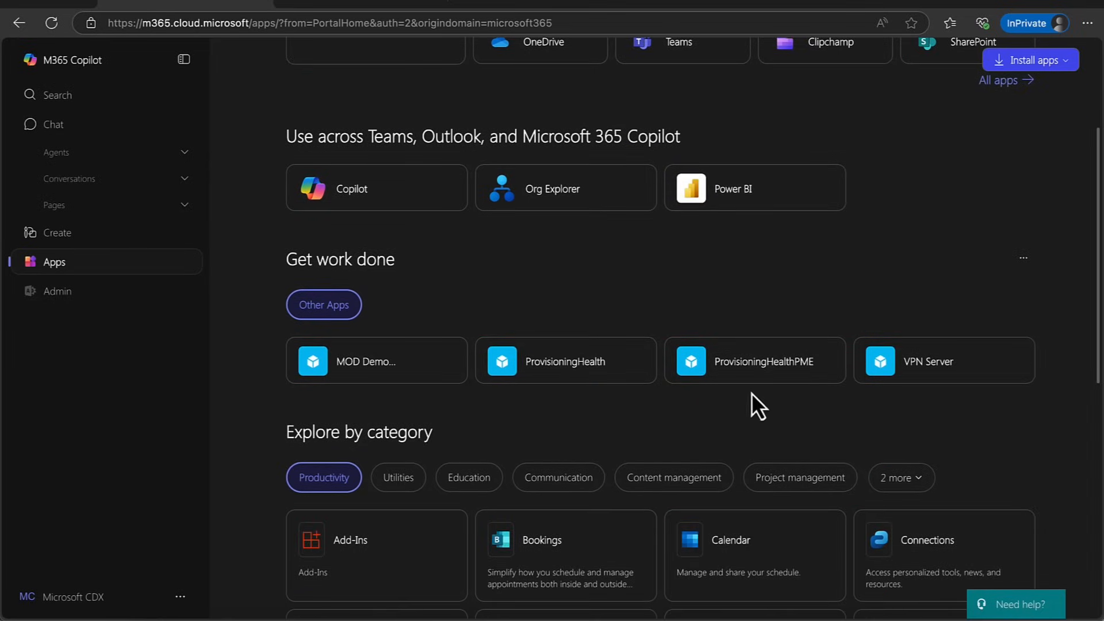
scroll(down, 3)
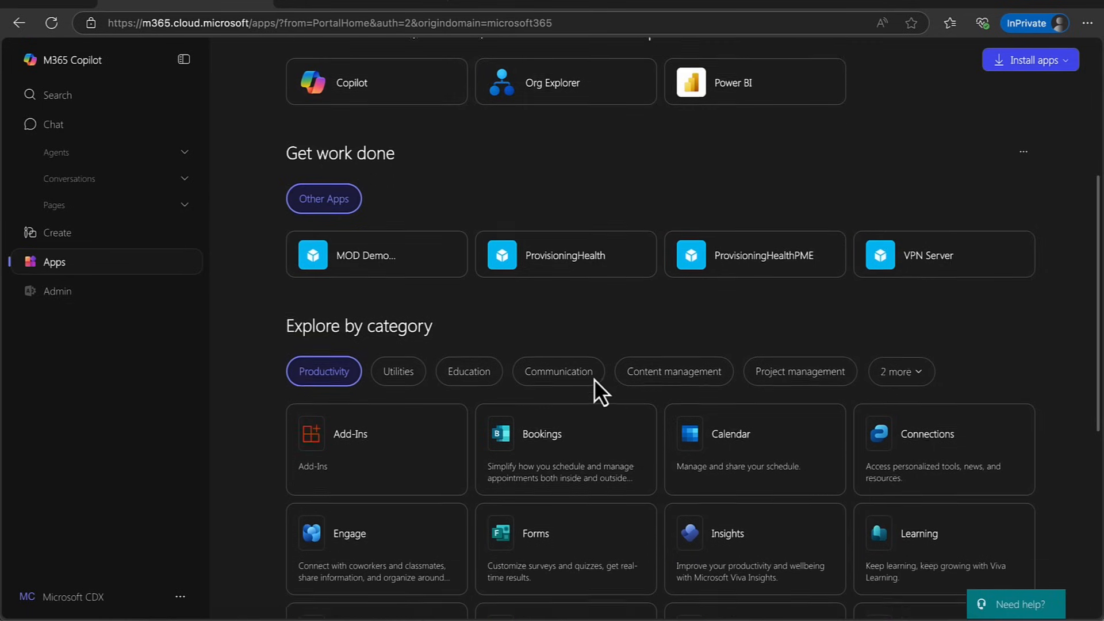
scroll(down, 3)
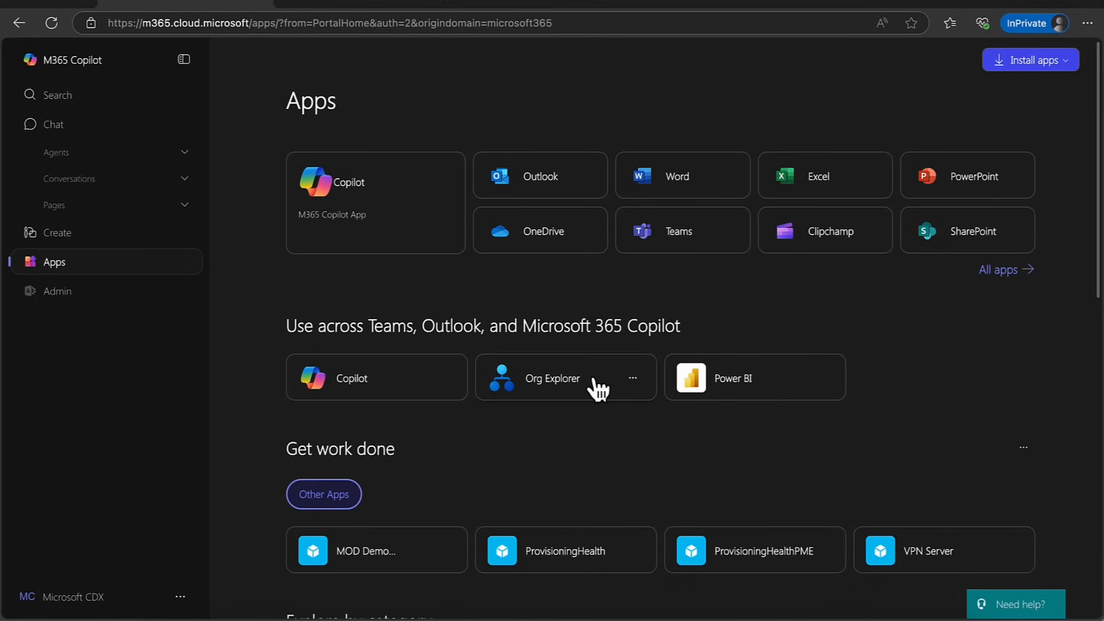
scroll(down, 3)
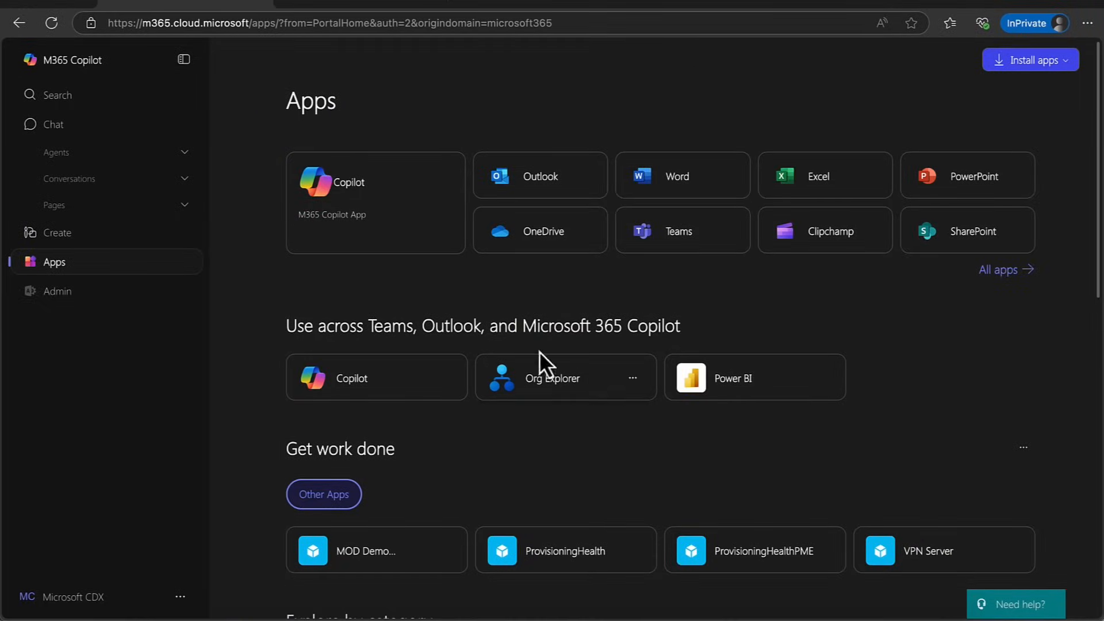
mouse_move(62, 291)
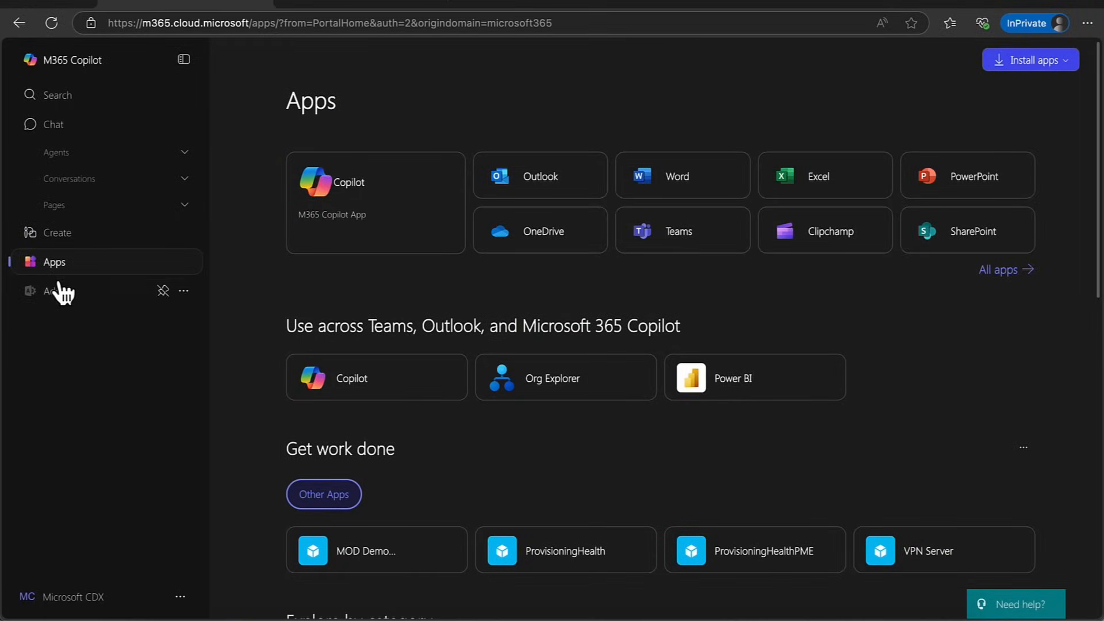
mouse_move(62, 294)
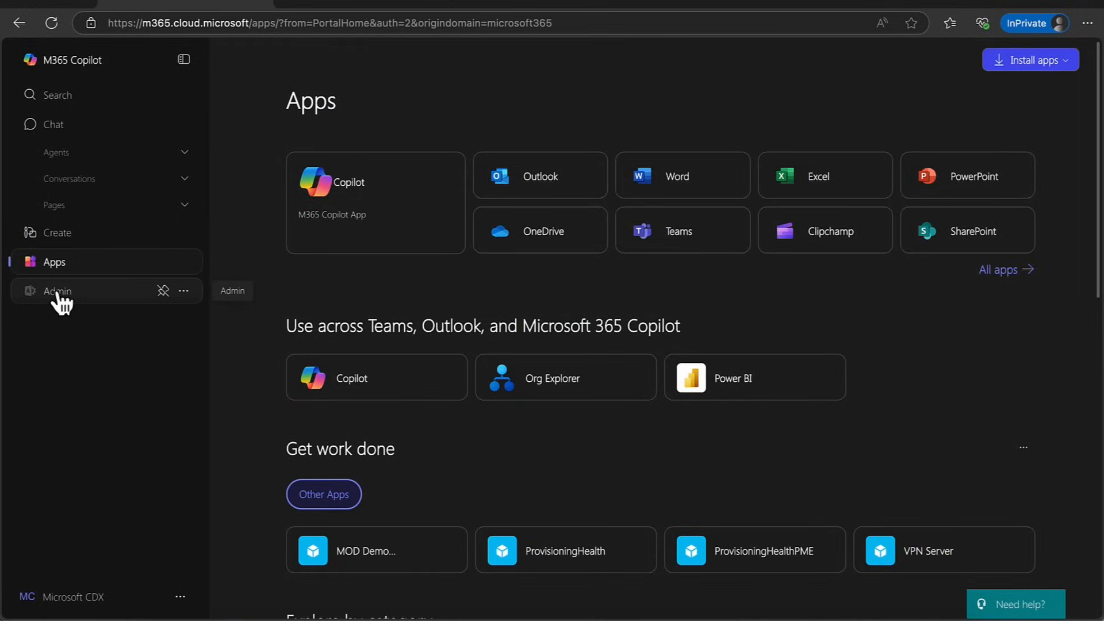
click(57, 291)
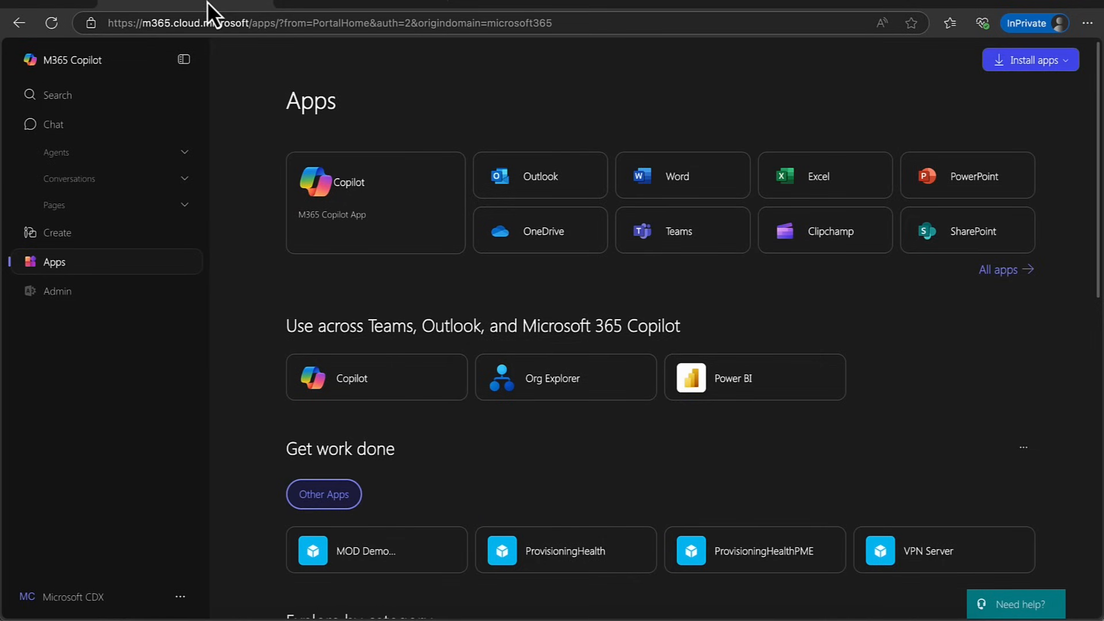
mouse_move(104, 449)
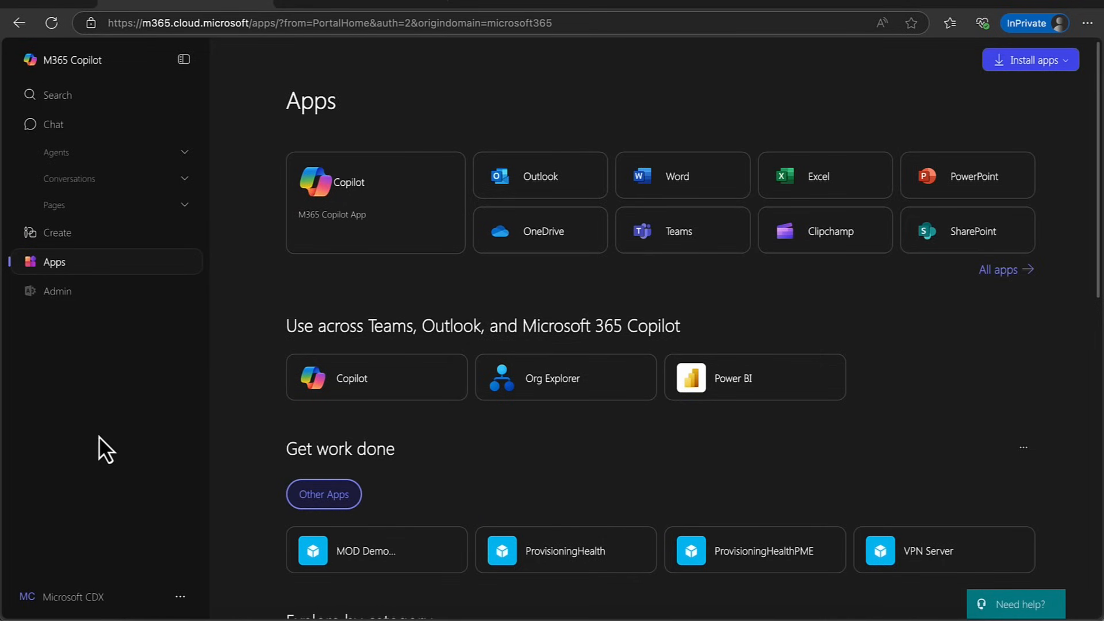
mouse_move(70, 602)
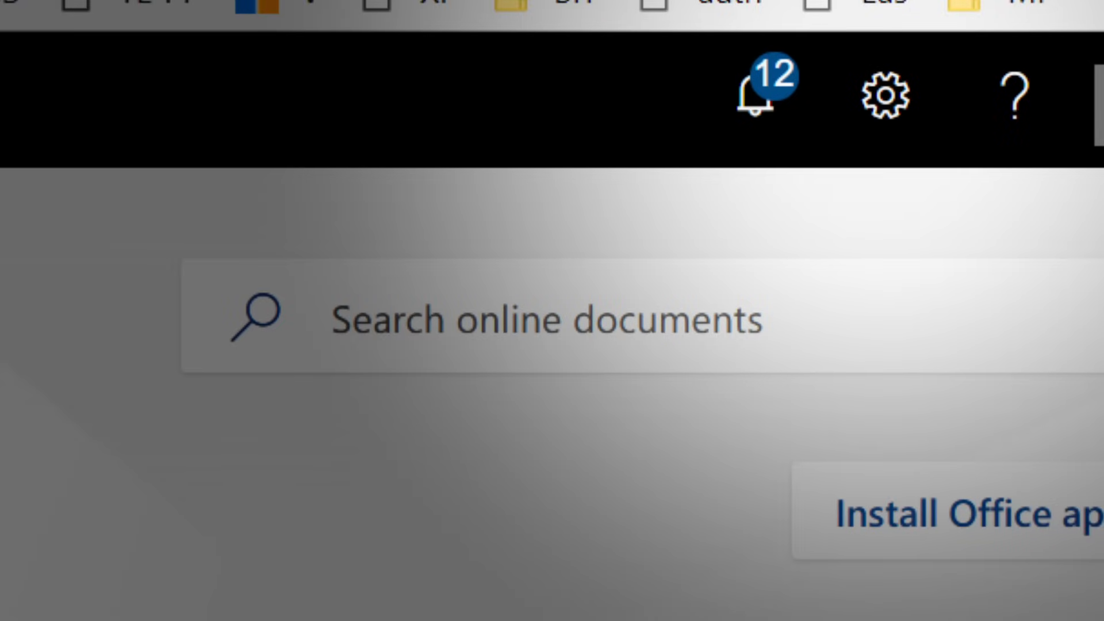
click(1084, 95)
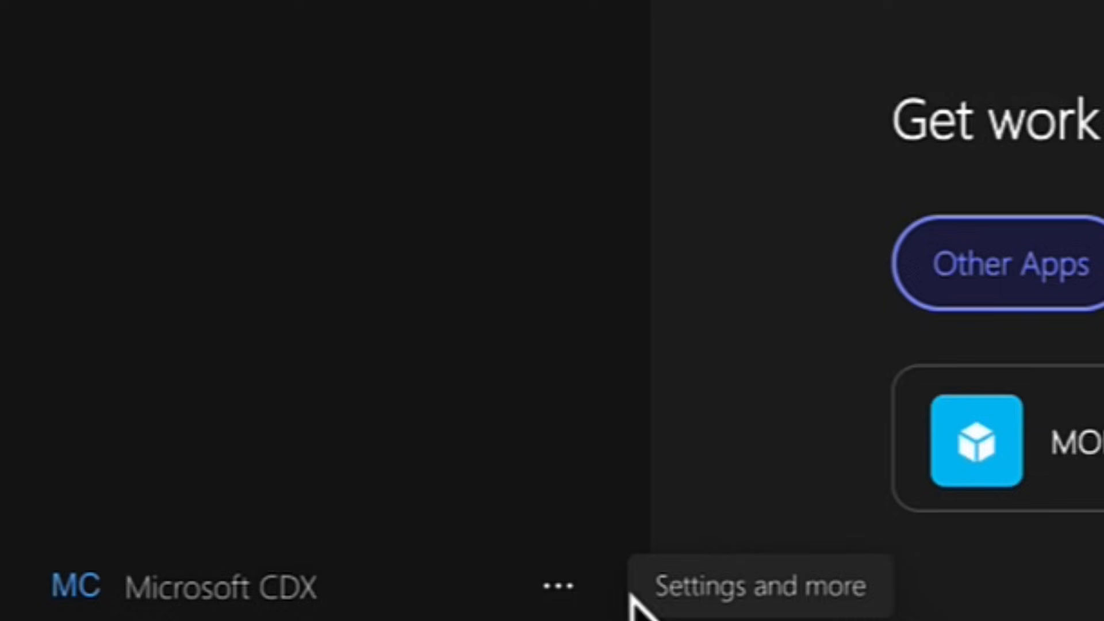
click(552, 584)
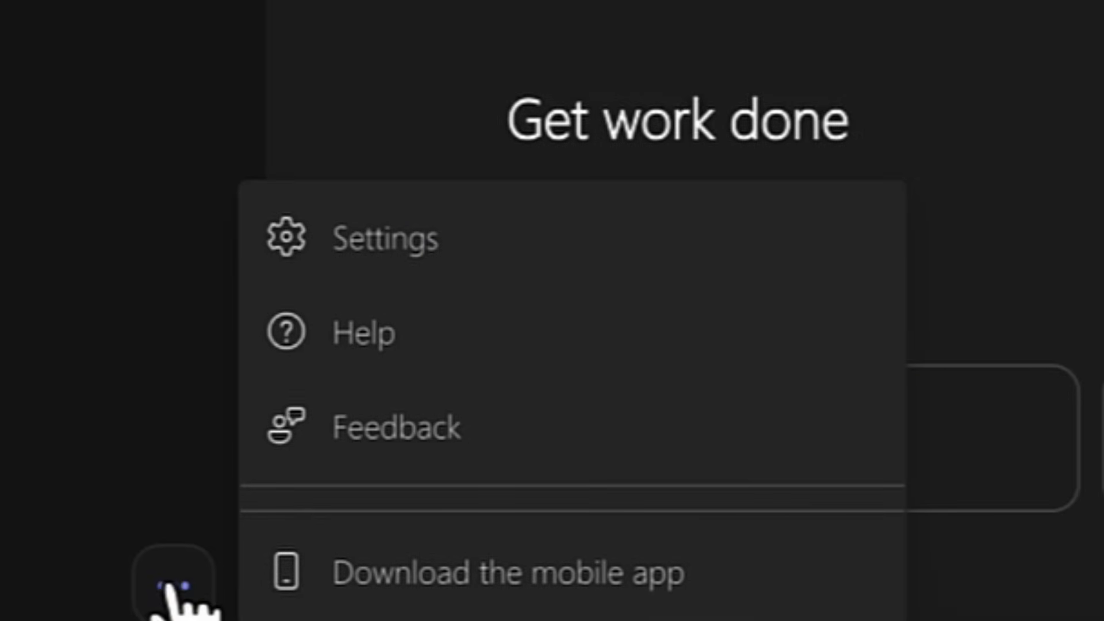
mouse_move(366, 253)
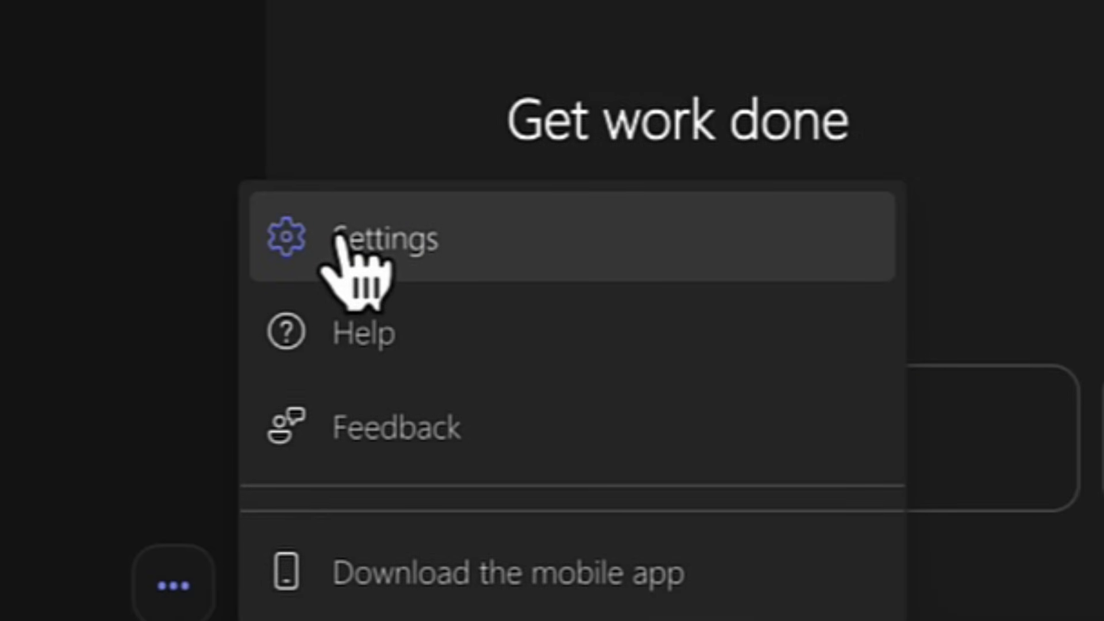
mouse_move(443, 380)
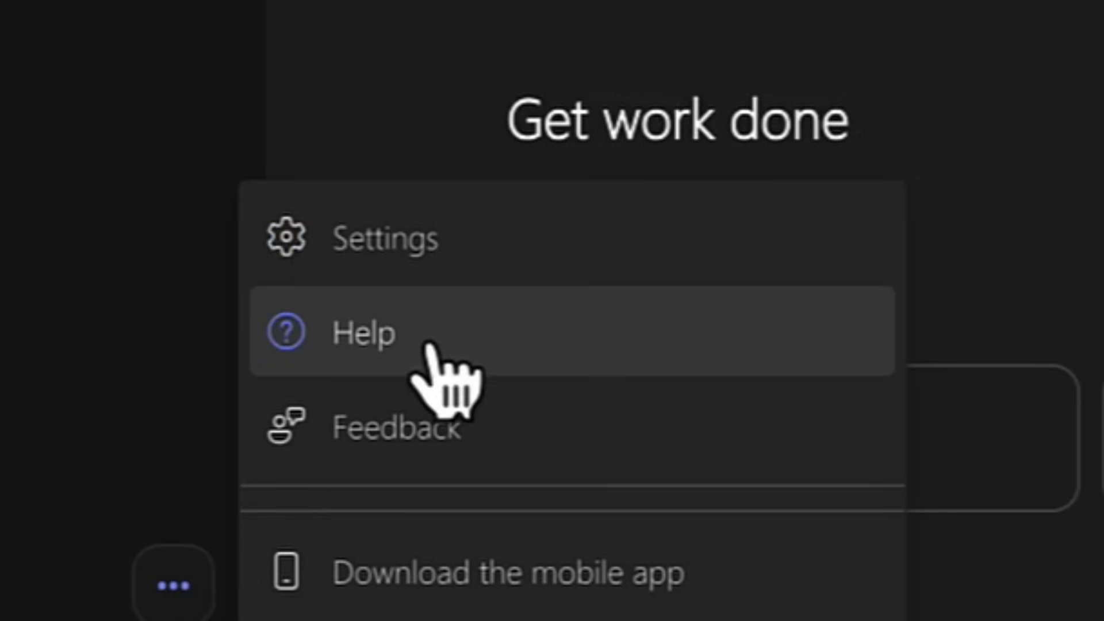
mouse_move(408, 436)
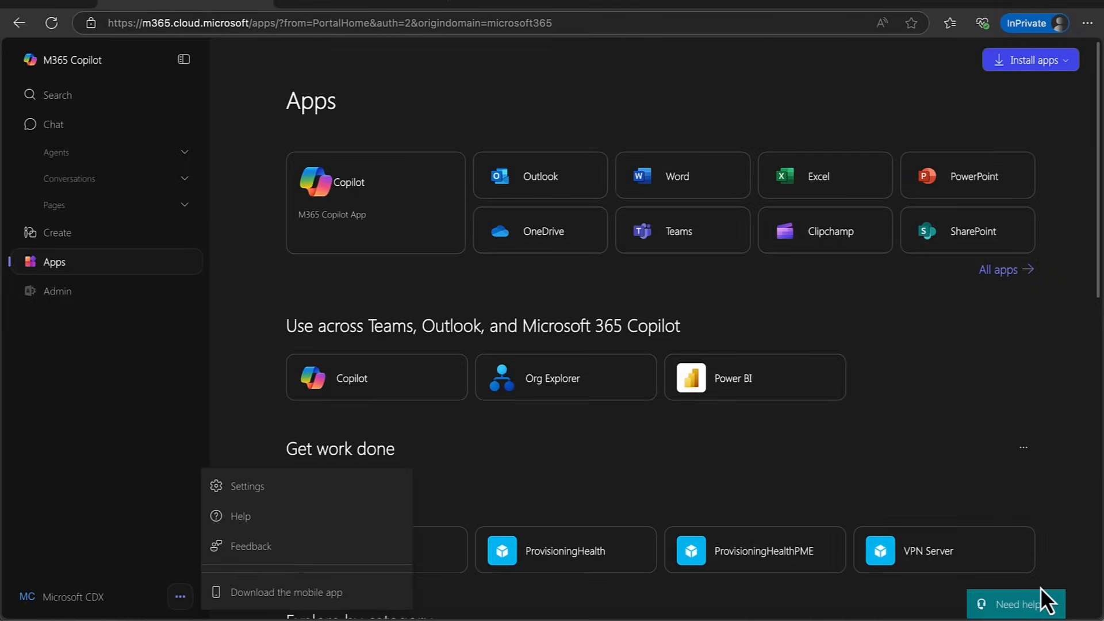
mouse_move(912, 512)
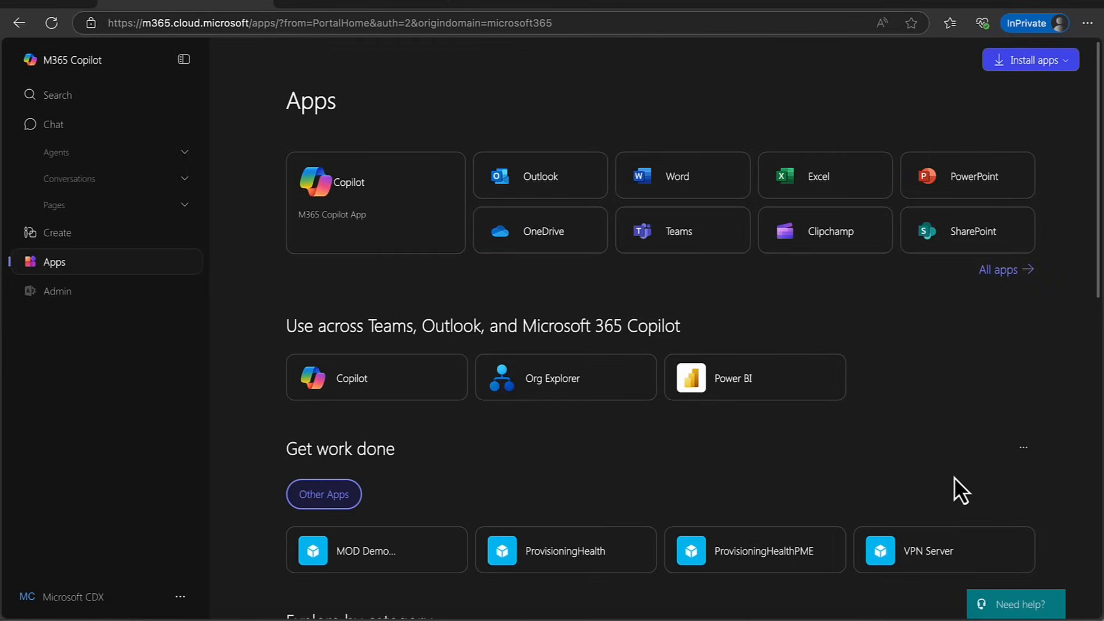
mouse_move(1022, 448)
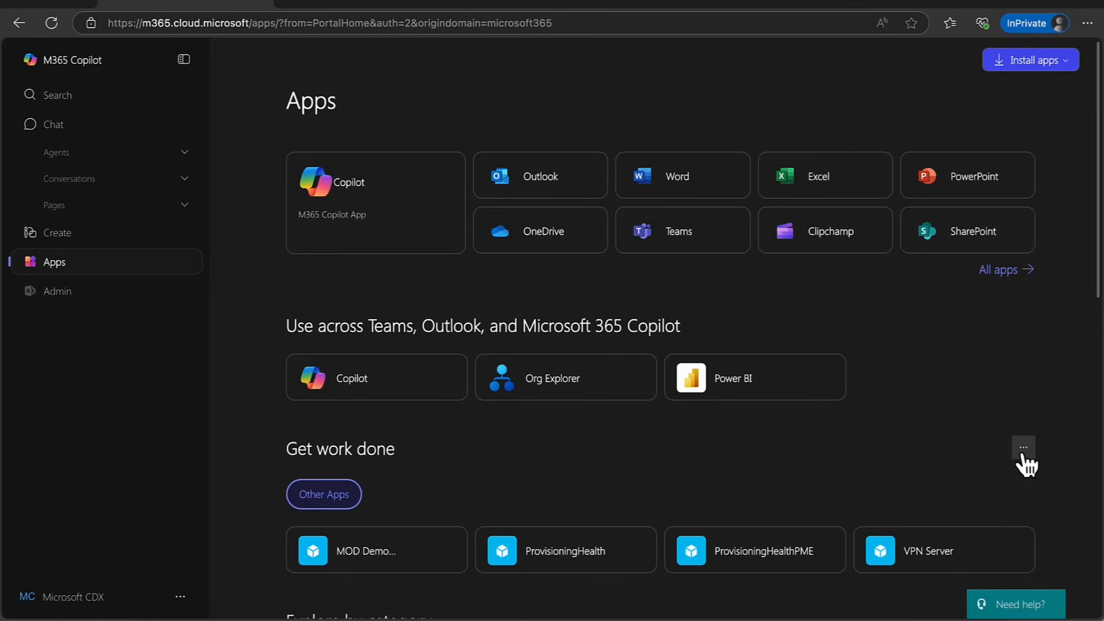
mouse_move(1021, 447)
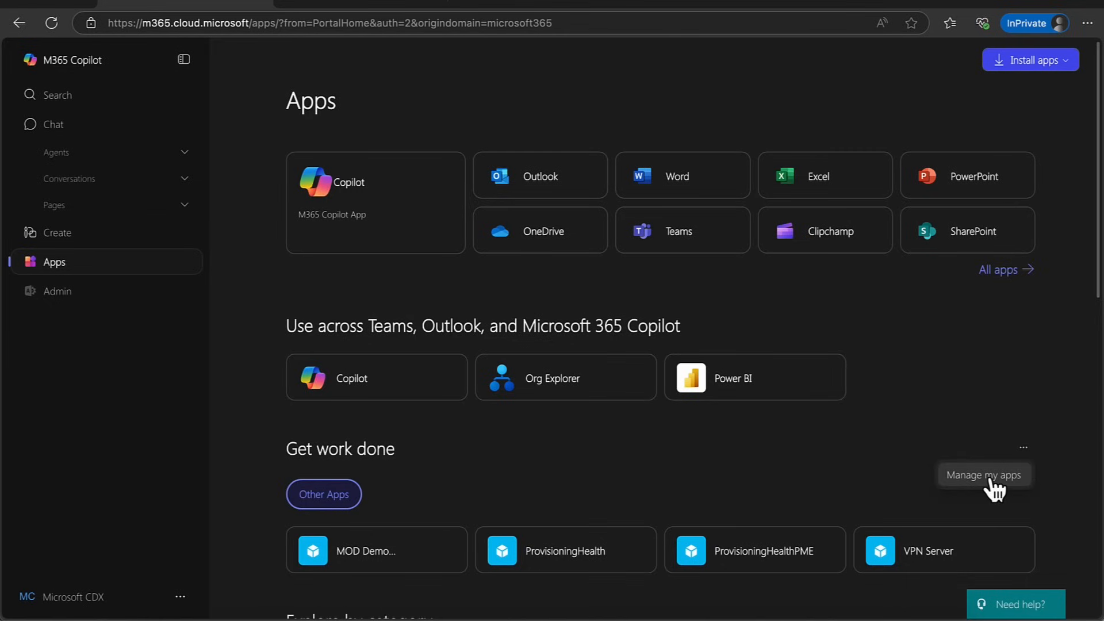
mouse_move(970, 418)
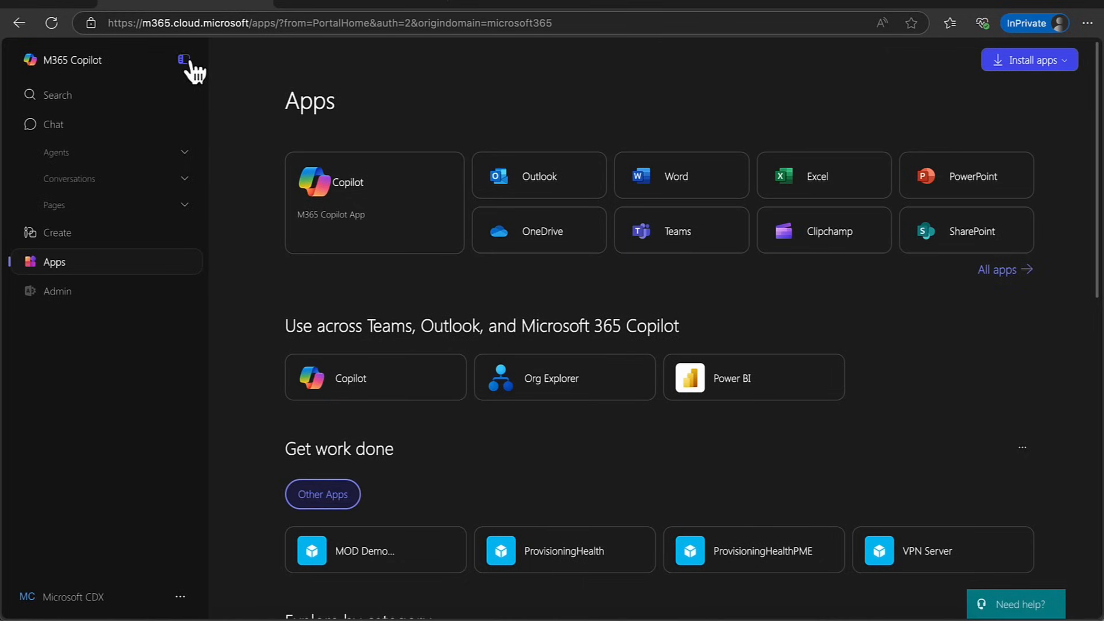
click(184, 60)
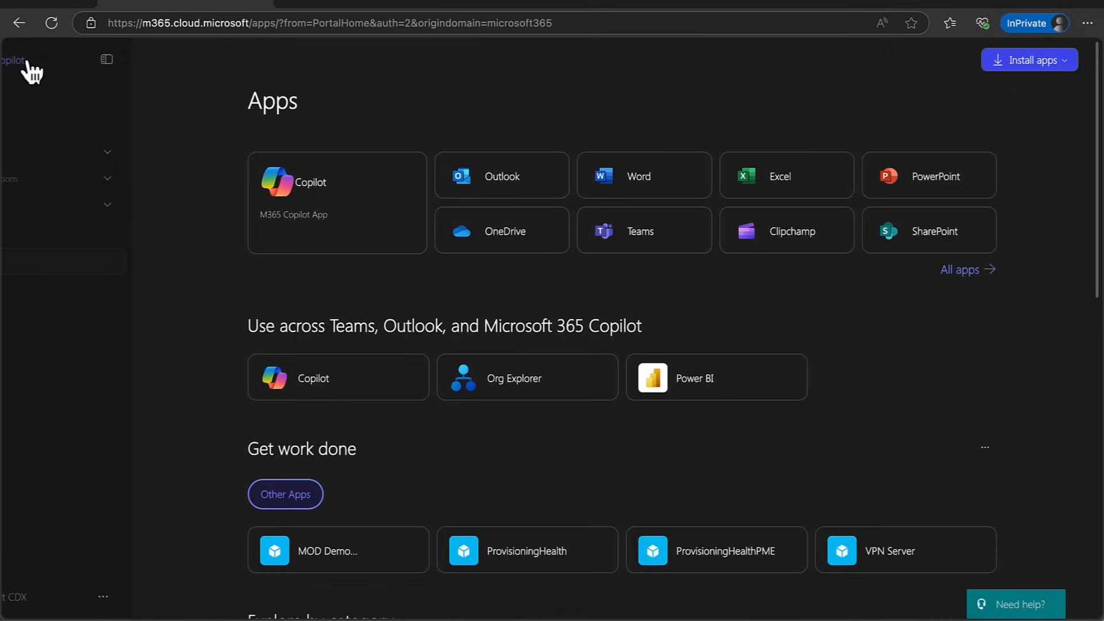
click(106, 59)
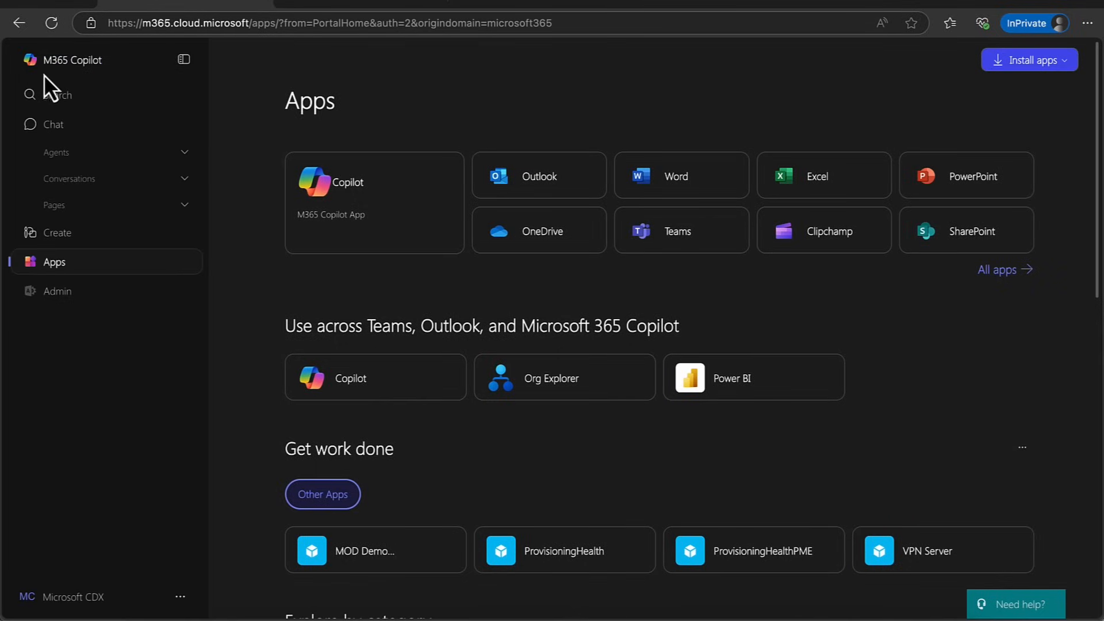
mouse_move(99, 67)
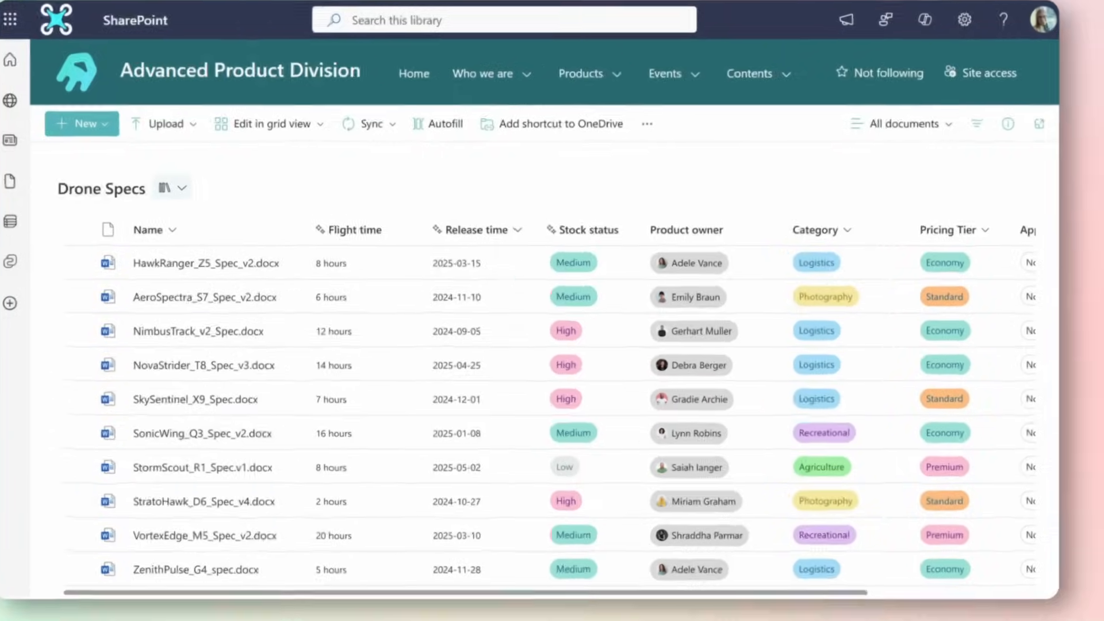
Step: Scroll the Drone Specs library to reveal flight time, release time, stock status, category and pricing tier columns
scroll(down, 3)
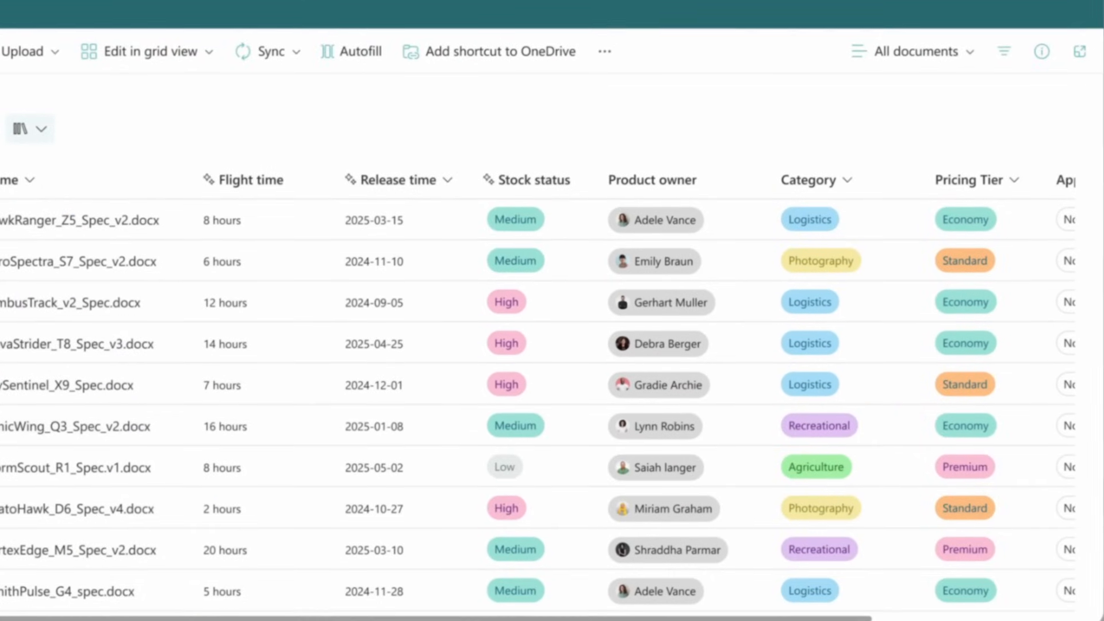